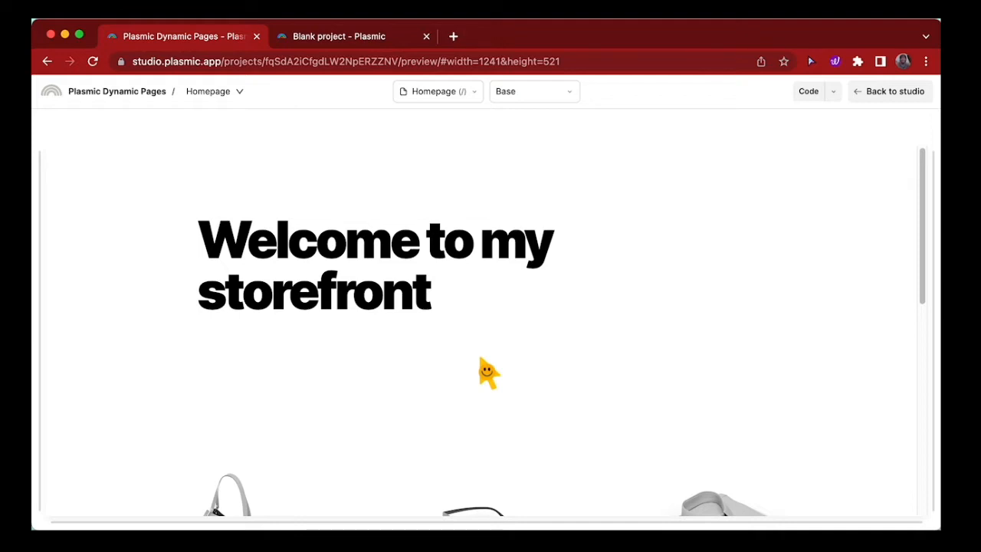
{"action": "mouse_move", "coordinate": [549, 376]}
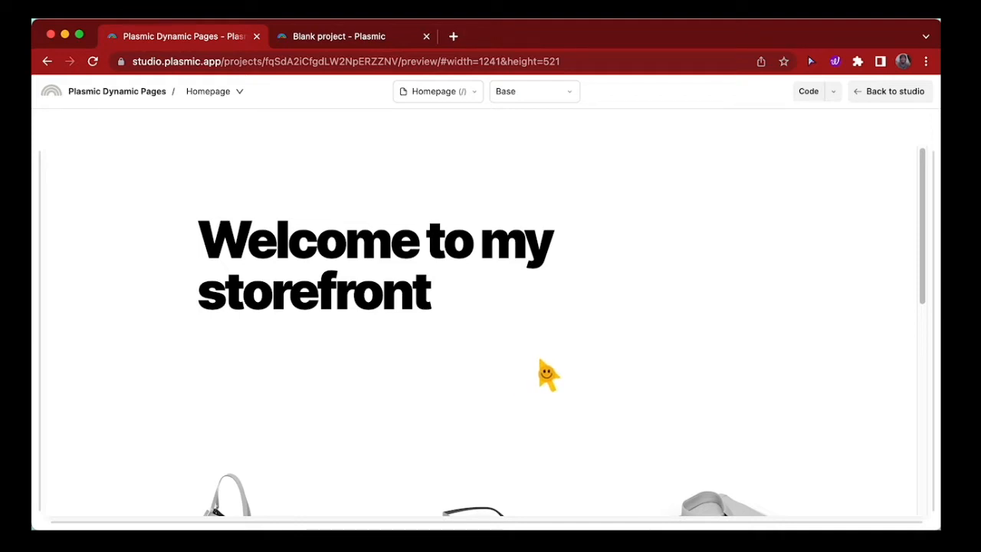
Scroll the homepage preview to the product grid and open the Black frame glasses product page
{"action": "scroll", "scroll_direction": "down", "scroll_amount": 3}
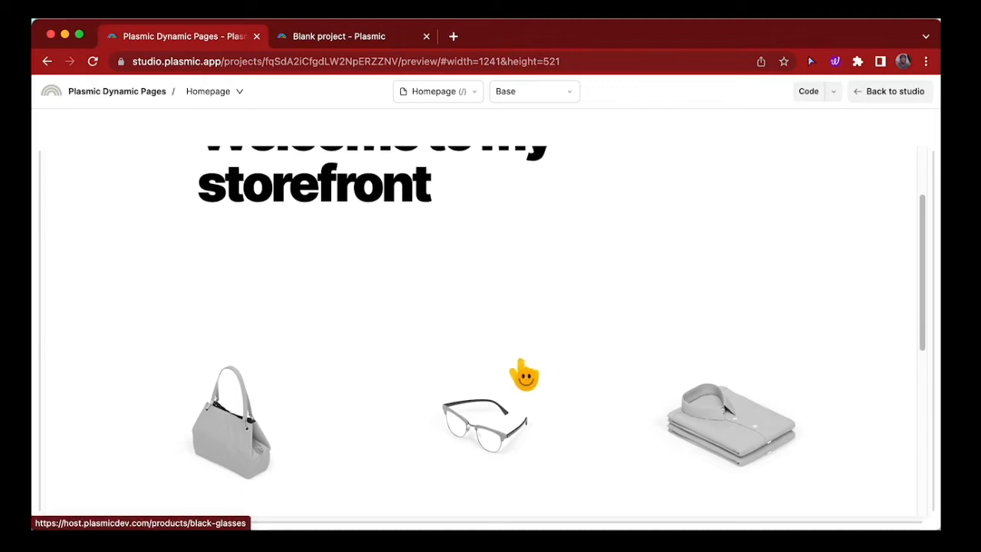
{"action": "scroll", "scroll_direction": "down", "scroll_amount": 3}
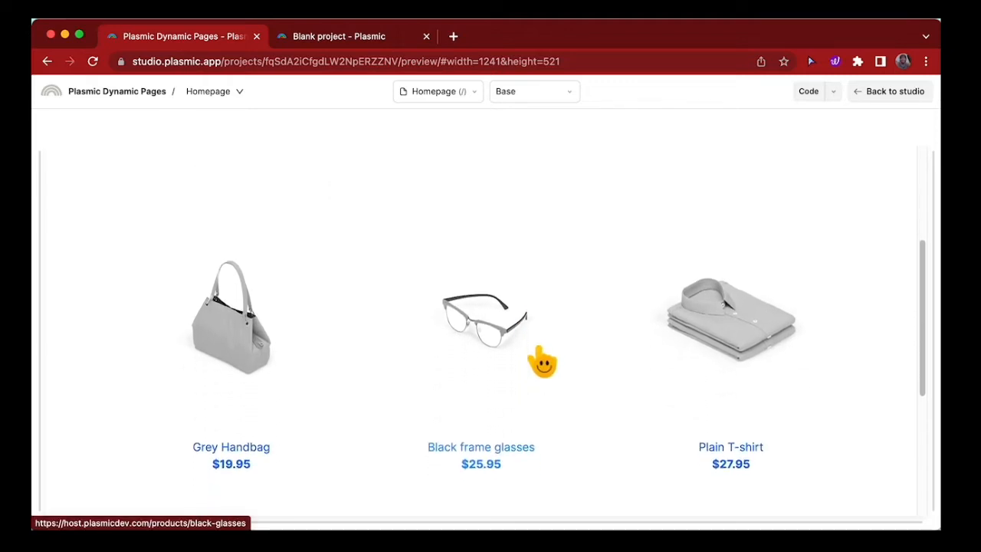
{"action": "scroll", "scroll_direction": "up", "scroll_amount": 3}
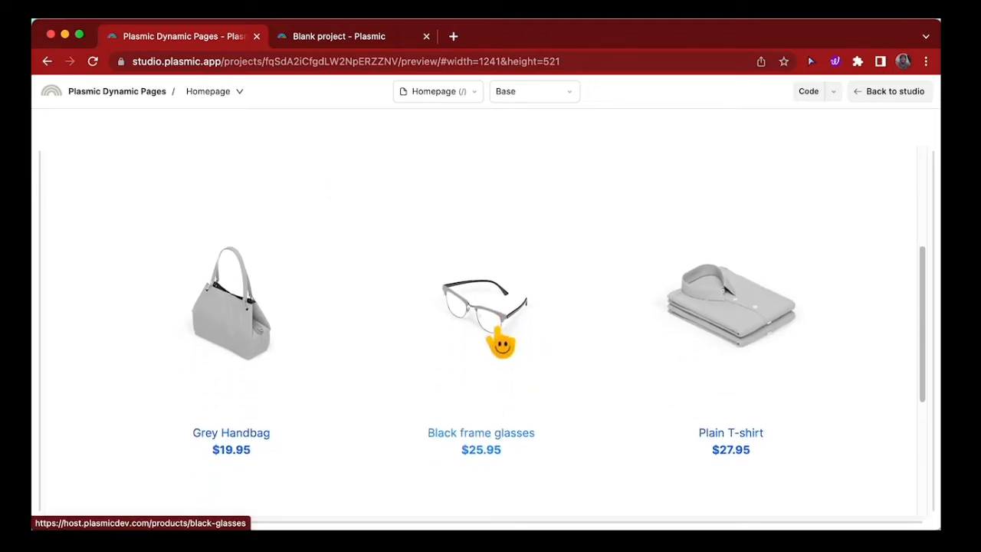
{"action": "left_click", "coordinate": [482, 306]}
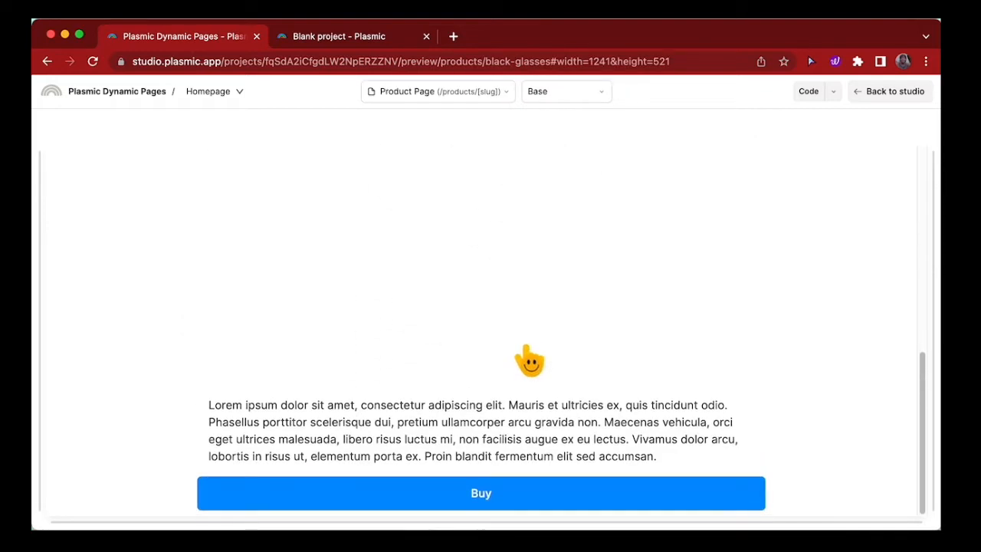
{"action": "scroll", "scroll_direction": "up", "scroll_amount": 3}
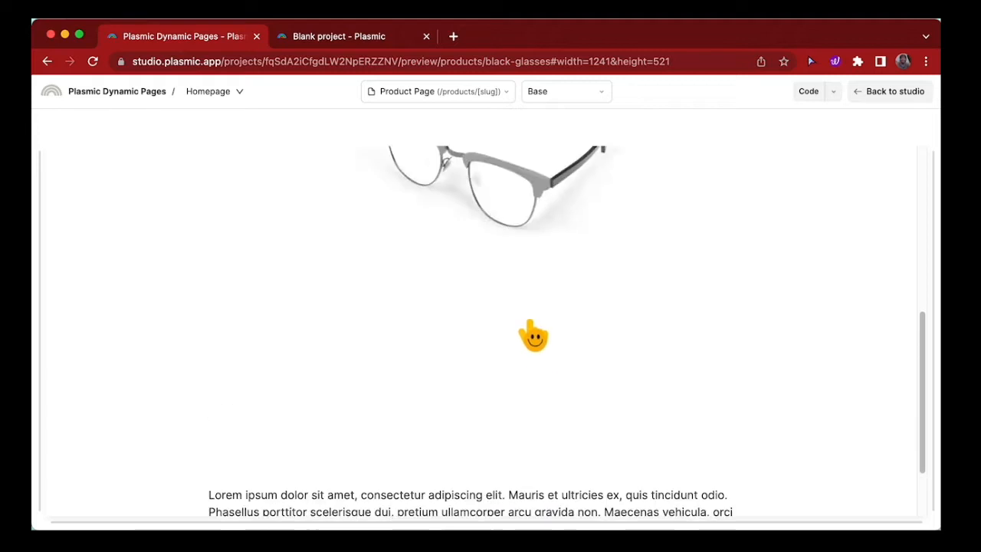
{"action": "scroll", "scroll_direction": "up", "scroll_amount": 3}
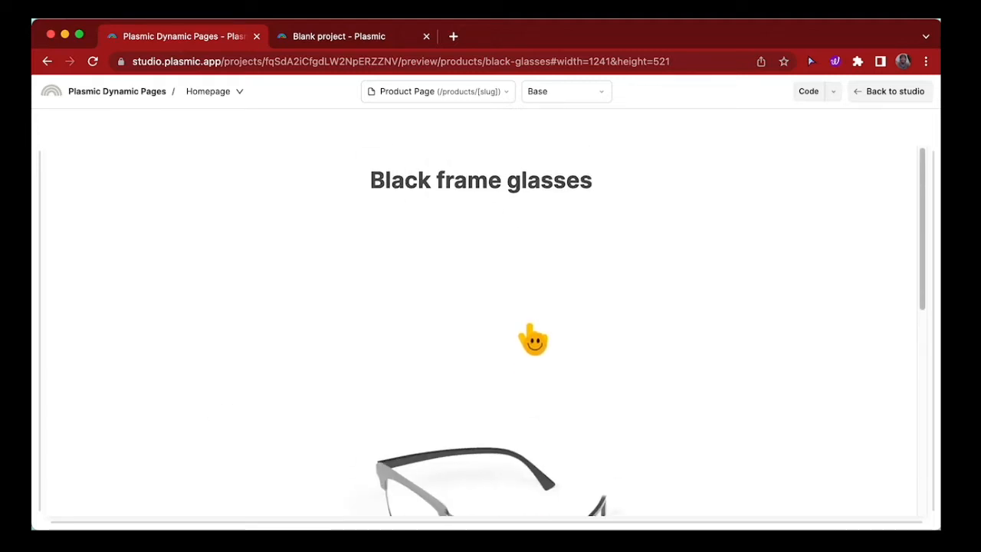
{"action": "mouse_move", "coordinate": [352, 47]}
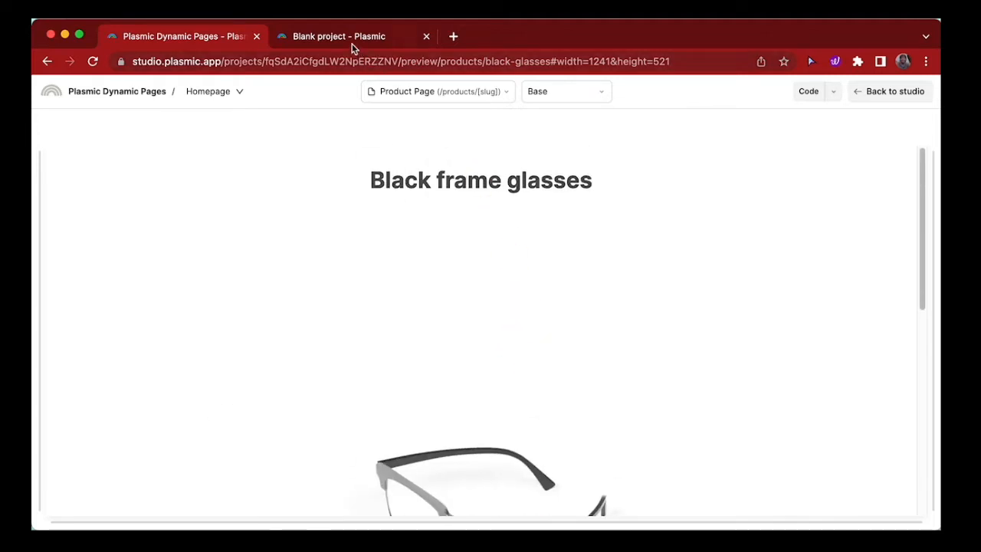
Switch to the blank project and delete the paragraphs under the welcome heading
{"action": "left_click", "coordinate": [339, 37]}
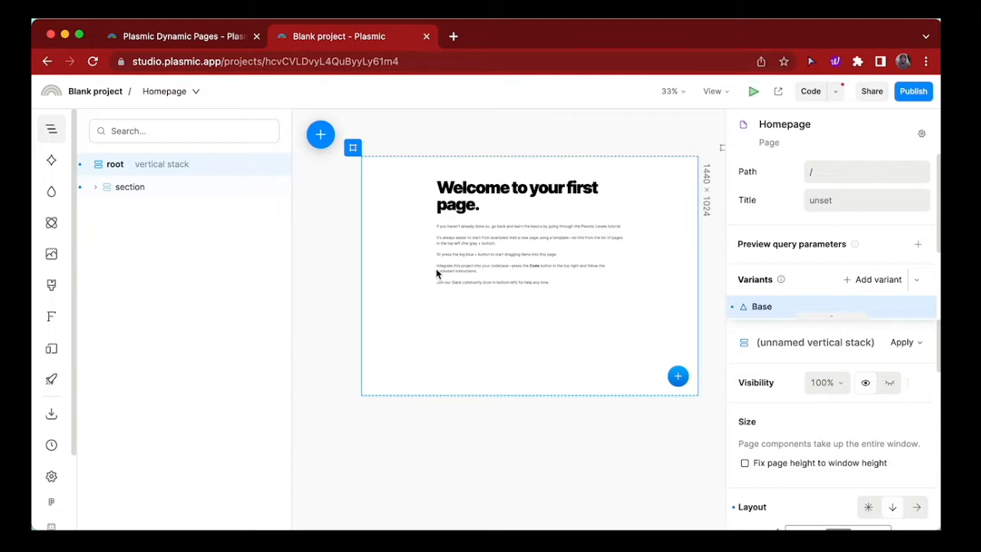
{"action": "left_click", "coordinate": [525, 260]}
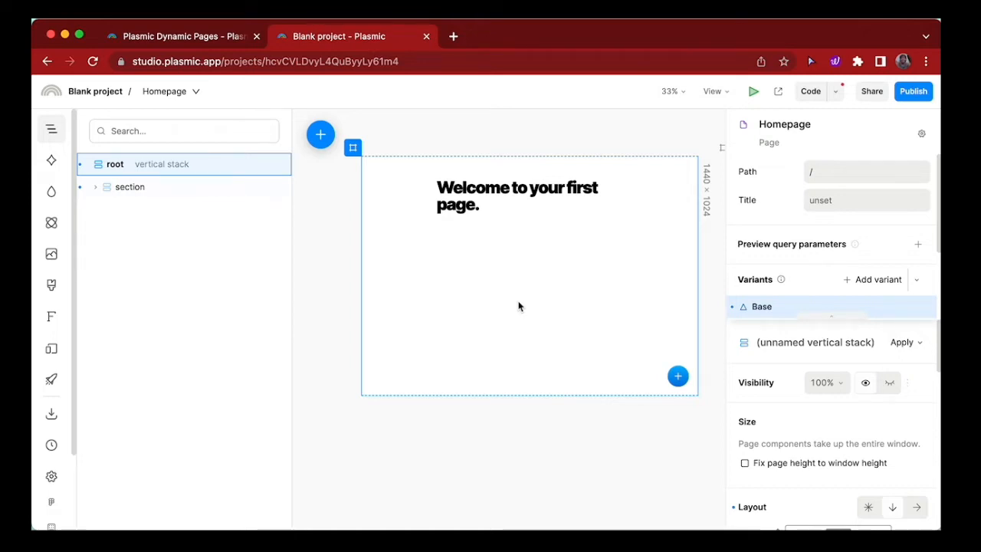
Insert a Shopify Product Collection below the heading by searching 'sho' in the insert dialog
{"action": "left_click", "coordinate": [320, 135]}
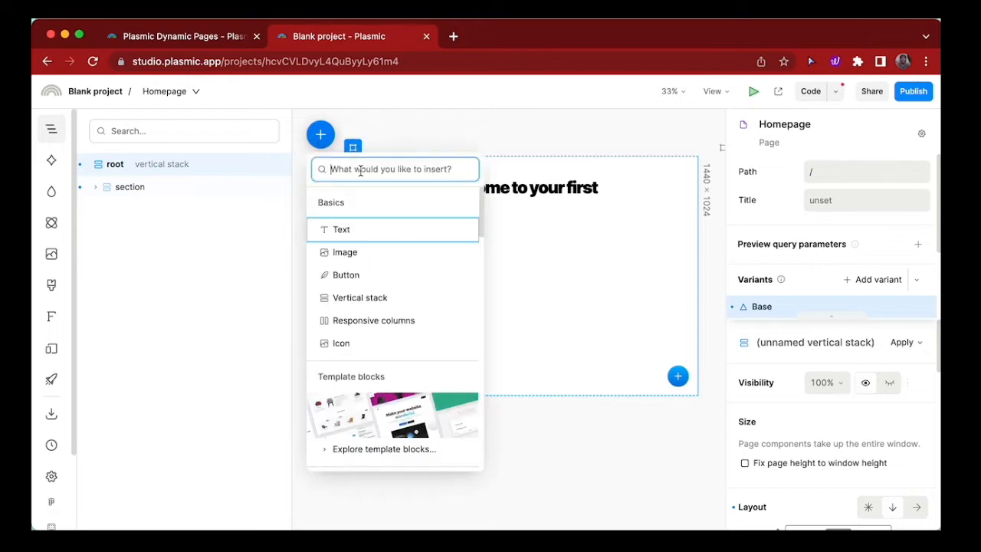
{"action": "scroll", "scroll_direction": "down", "scroll_amount": 3}
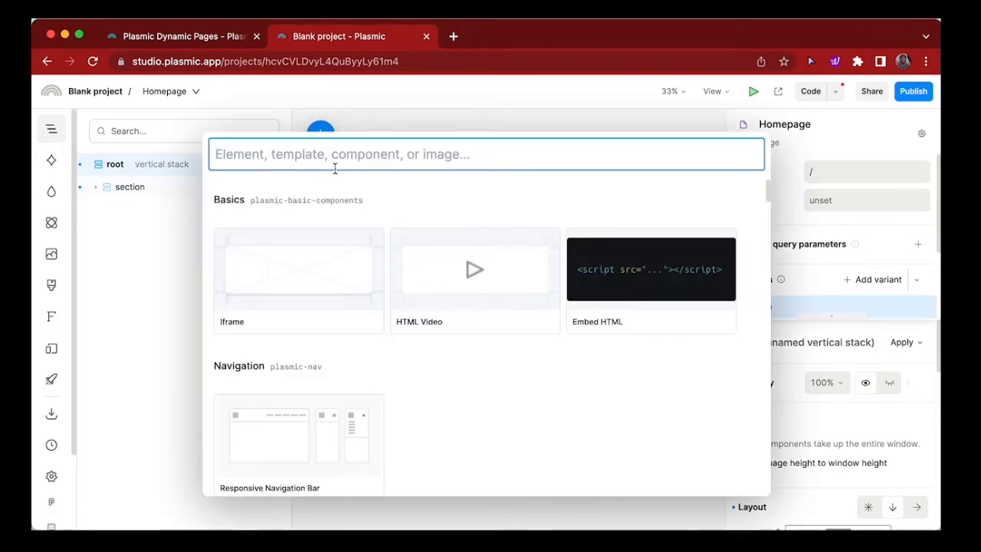
{"action": "type", "text": "sho"}
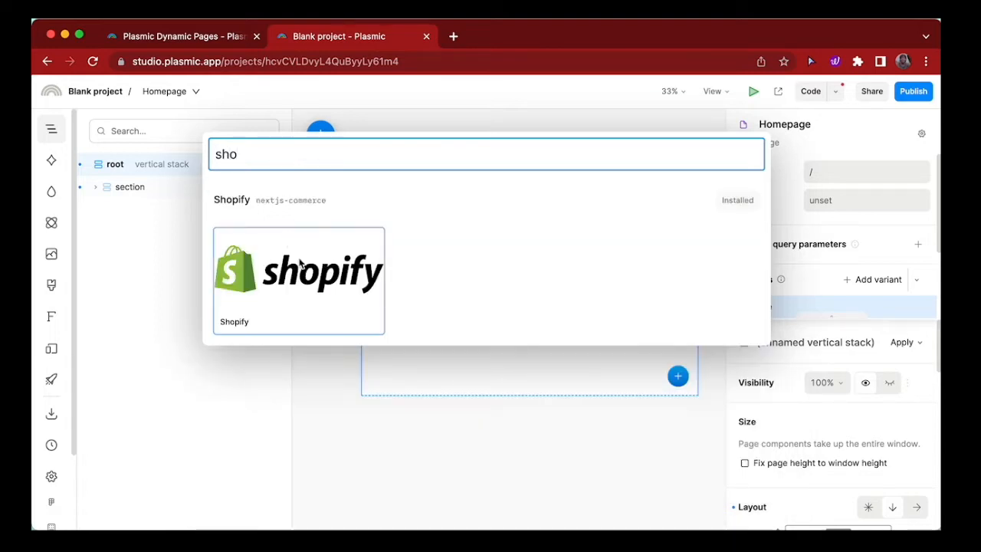
{"action": "left_click", "coordinate": [297, 279]}
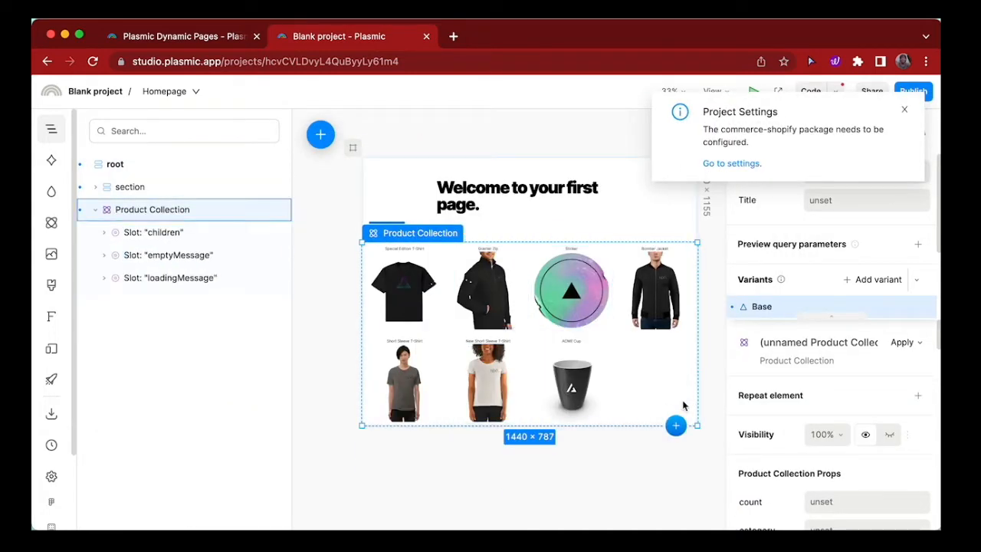
{"action": "mouse_move", "coordinate": [650, 381]}
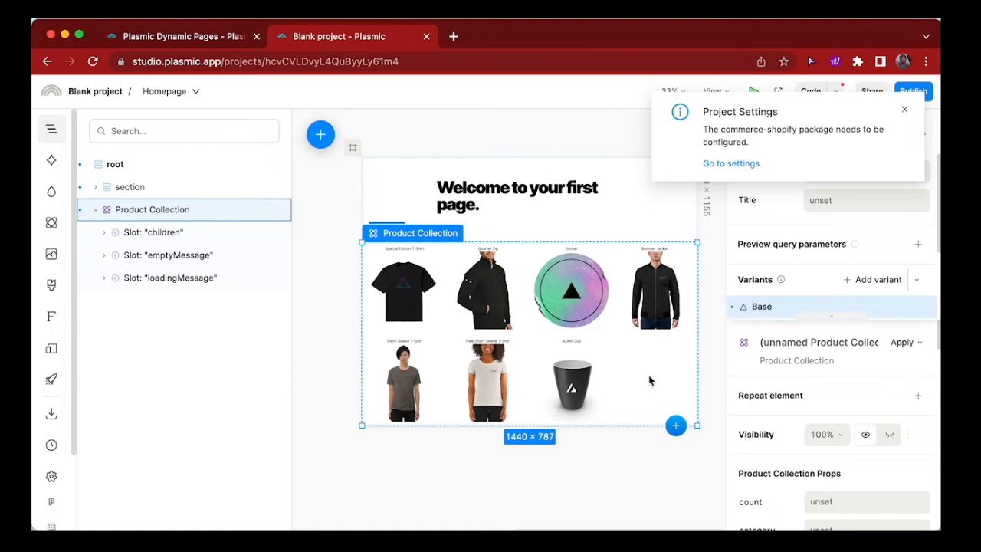
{"action": "mouse_move", "coordinate": [641, 370]}
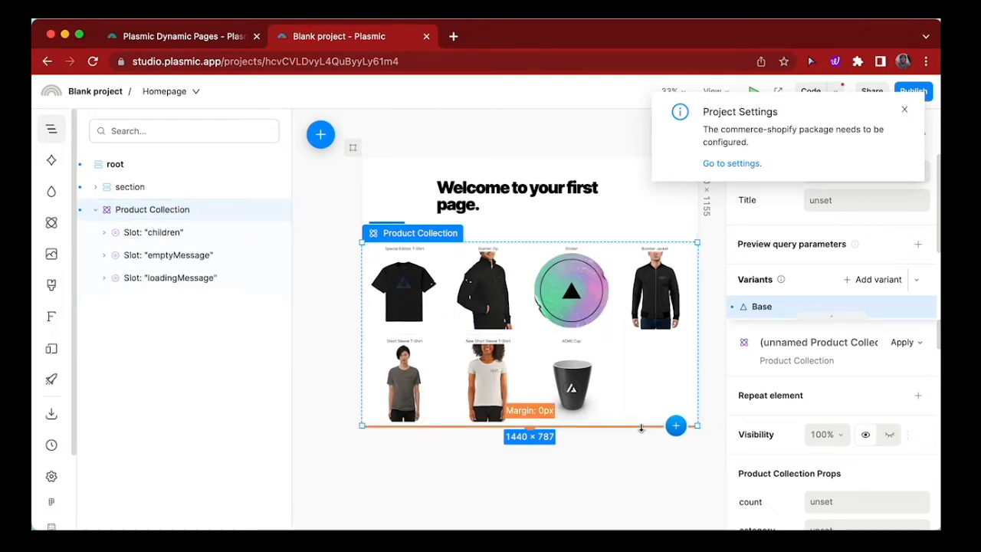
Review the Shopify Provider's store domain and access token in project settings, then close them
{"action": "left_click", "coordinate": [487, 381]}
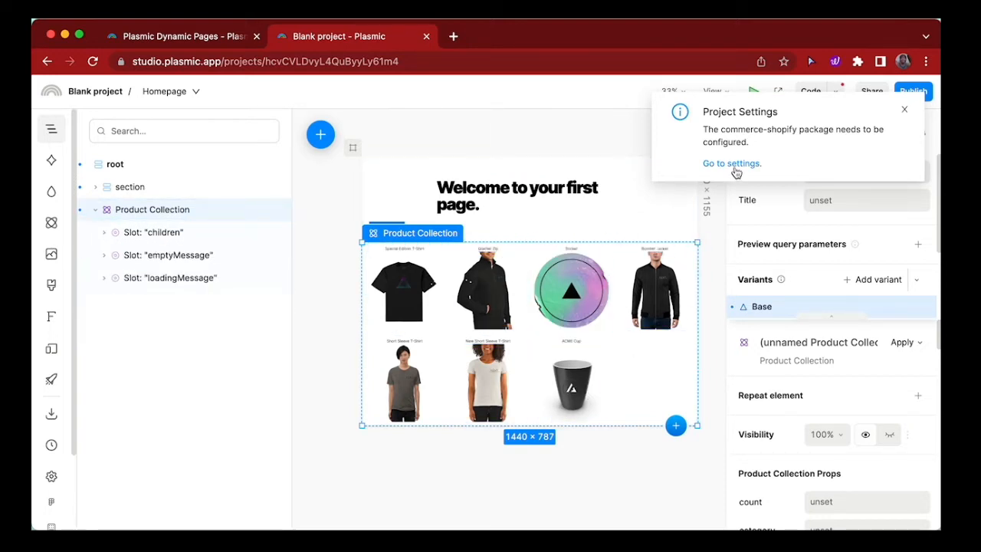
{"action": "left_click", "coordinate": [730, 162]}
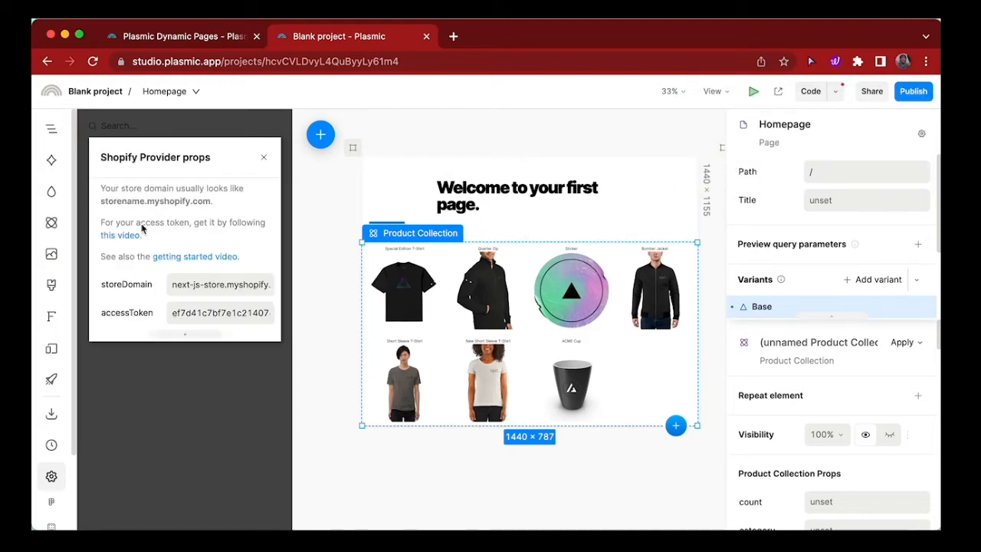
{"action": "double_click", "coordinate": [219, 283]}
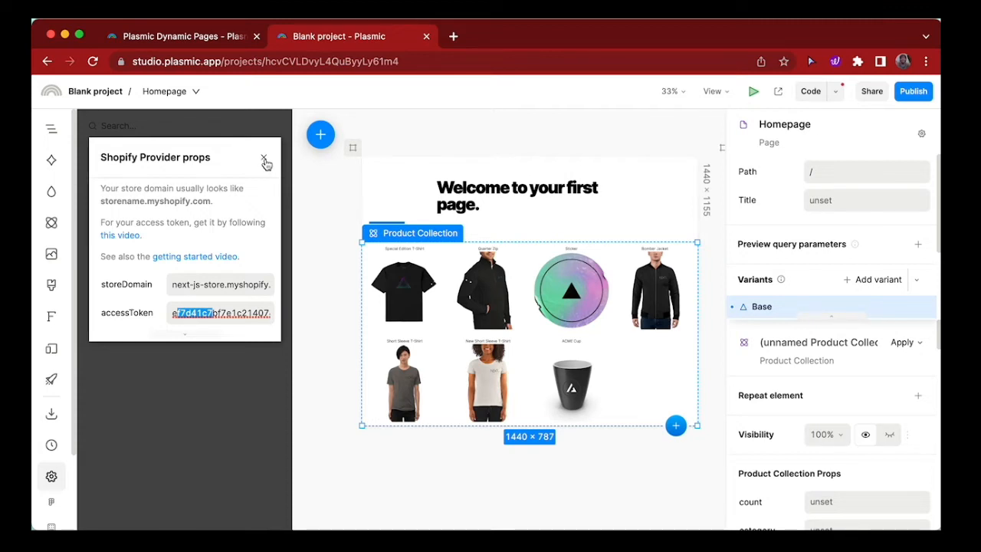
{"action": "left_click", "coordinate": [266, 157]}
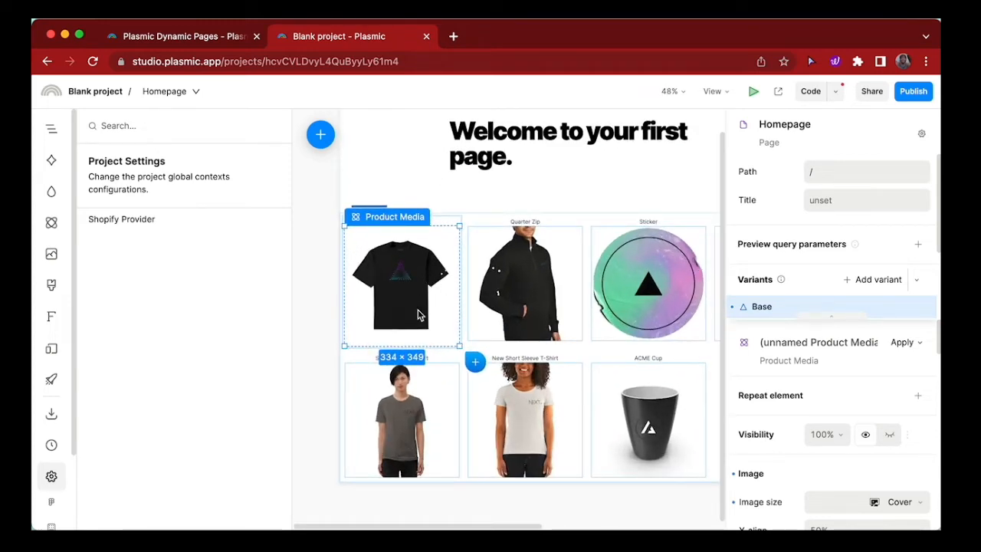
{"action": "mouse_move", "coordinate": [402, 349]}
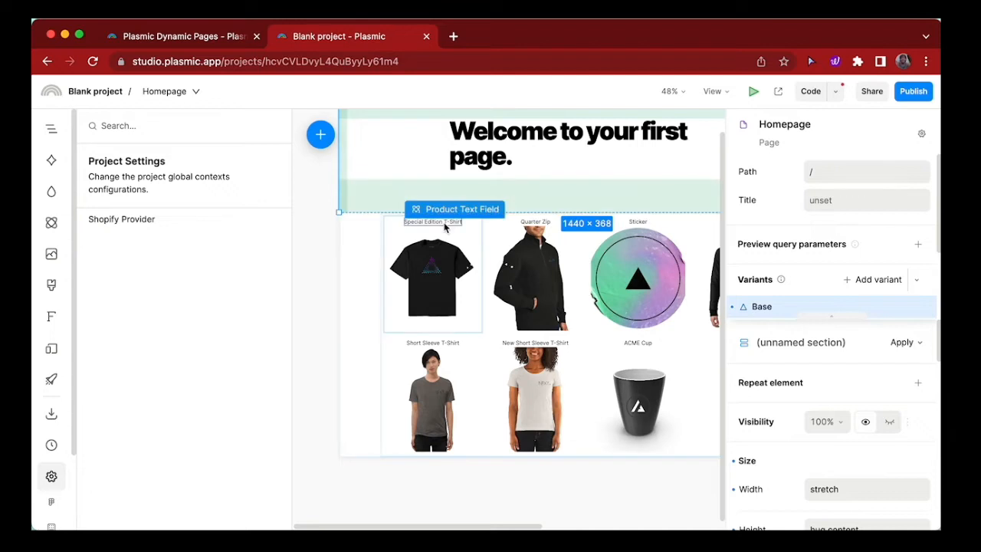
{"action": "left_click", "coordinate": [429, 279]}
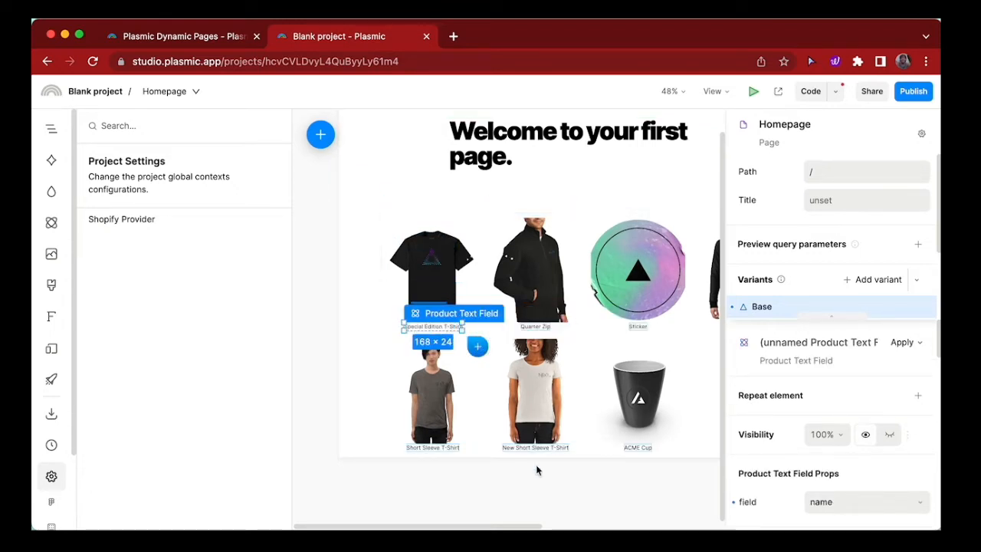
{"action": "left_click", "coordinate": [432, 272]}
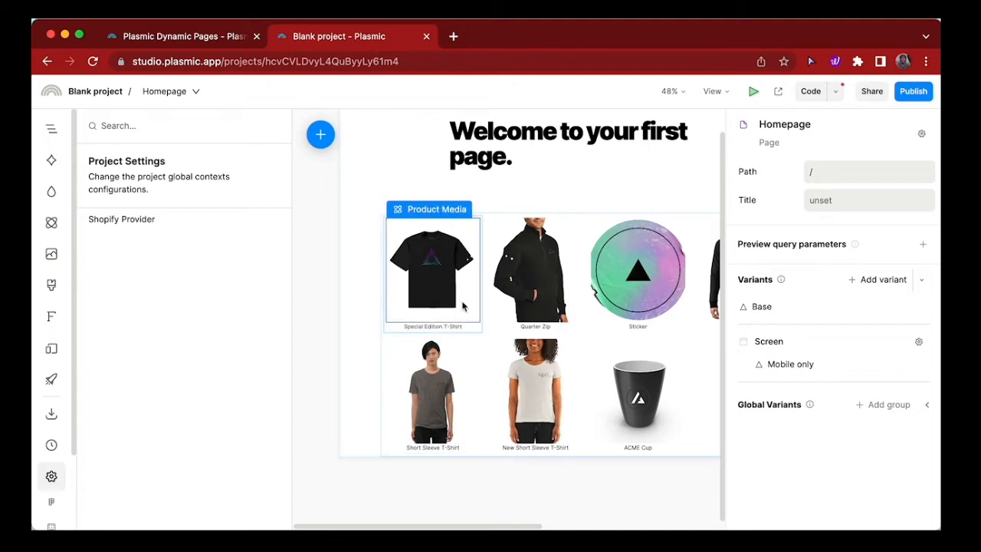
{"action": "left_click", "coordinate": [432, 273]}
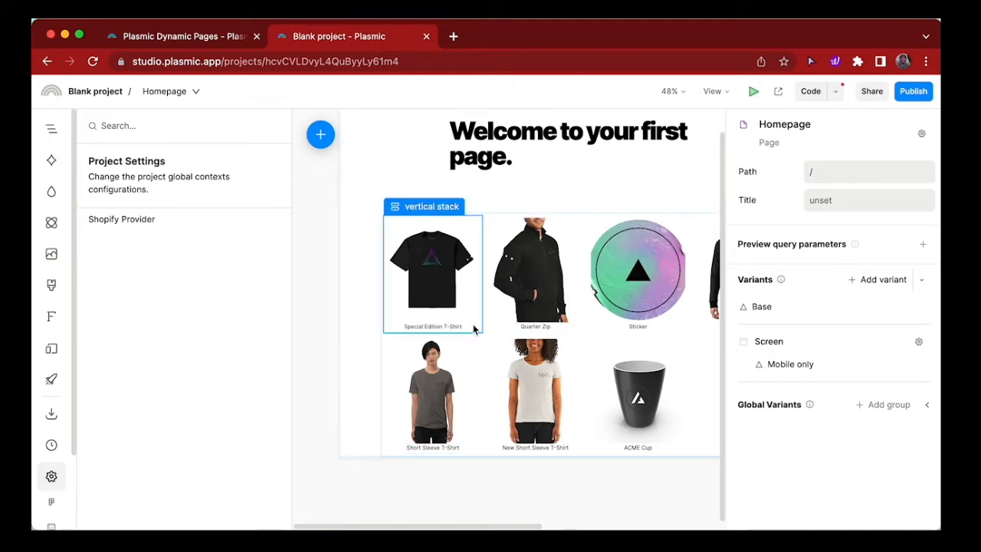
{"action": "left_click", "coordinate": [535, 272]}
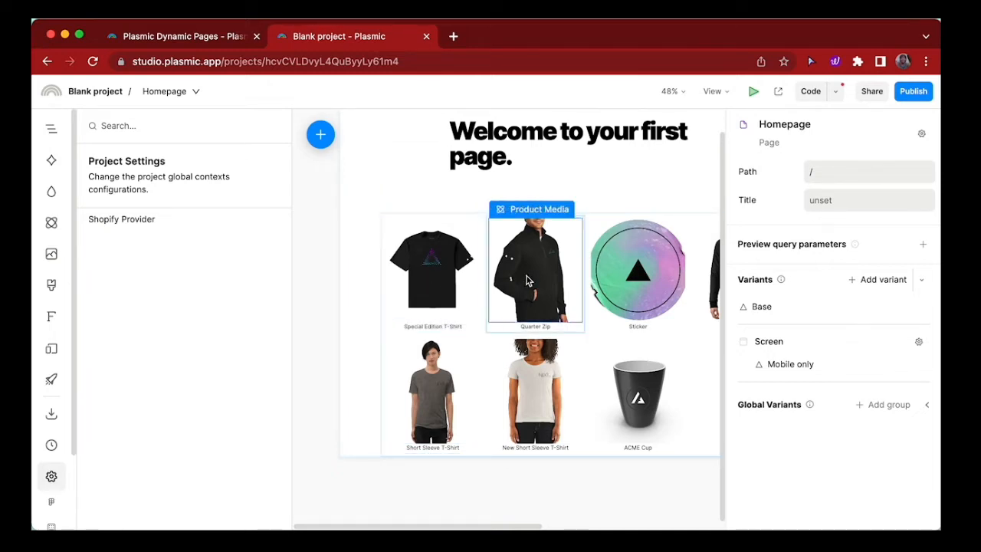
{"action": "left_click", "coordinate": [433, 268]}
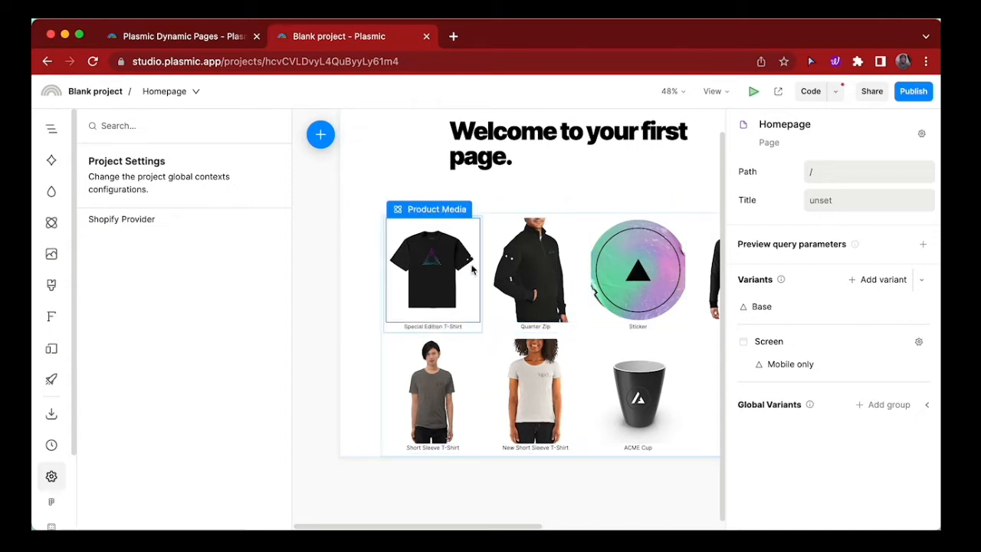
{"action": "mouse_move", "coordinate": [449, 297]}
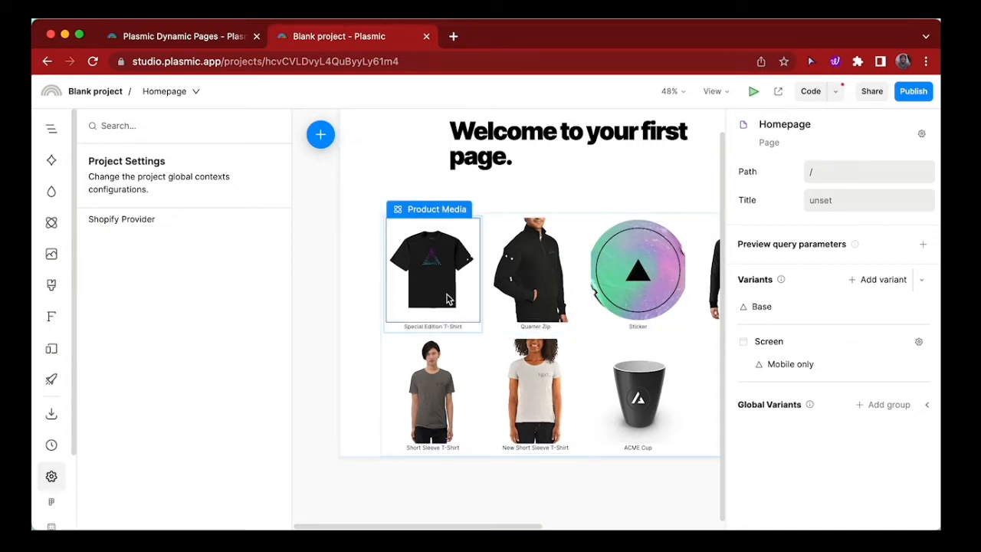
{"action": "mouse_move", "coordinate": [435, 279]}
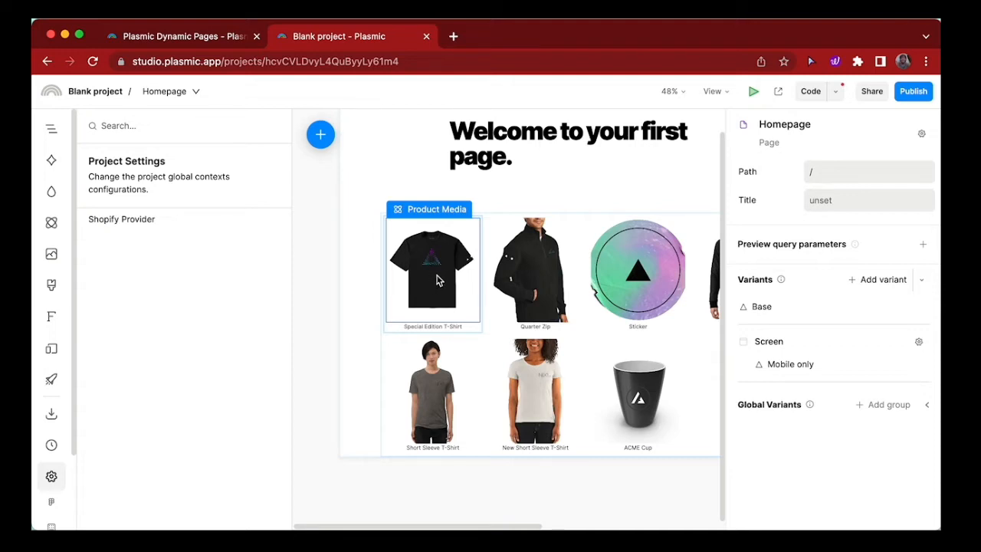
{"action": "mouse_move", "coordinate": [438, 264]}
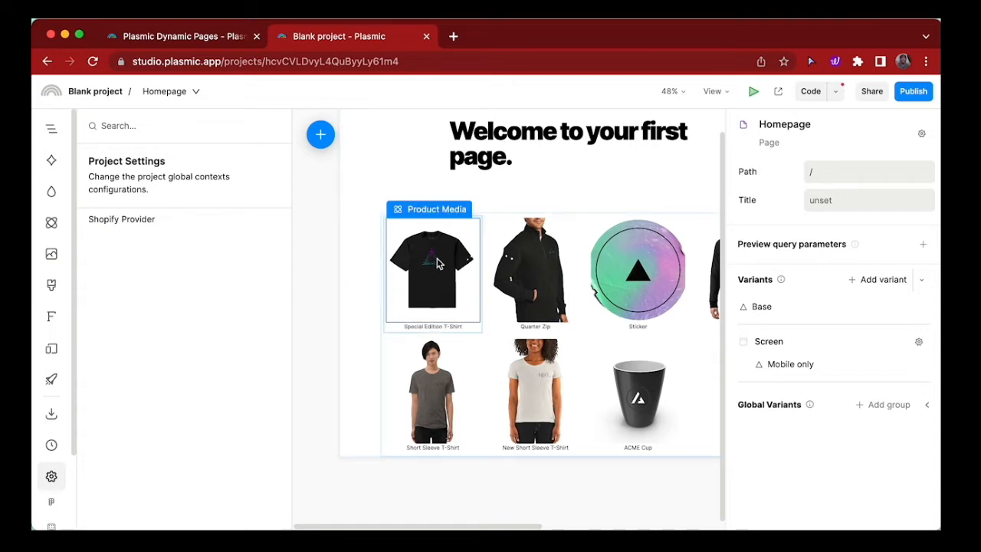
Create a new blank page named Product Page at /product-page
{"action": "left_click", "coordinate": [320, 135]}
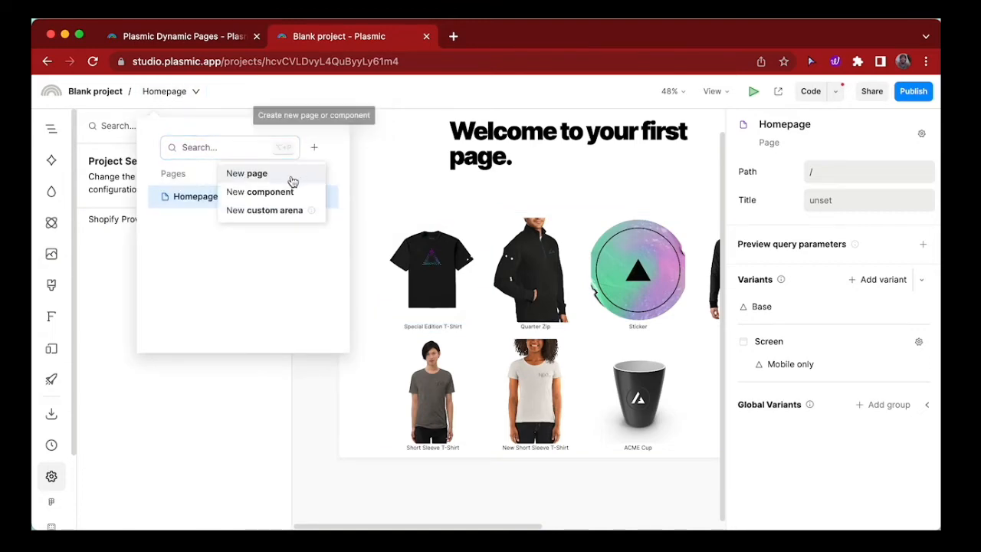
{"action": "left_click", "coordinate": [247, 172]}
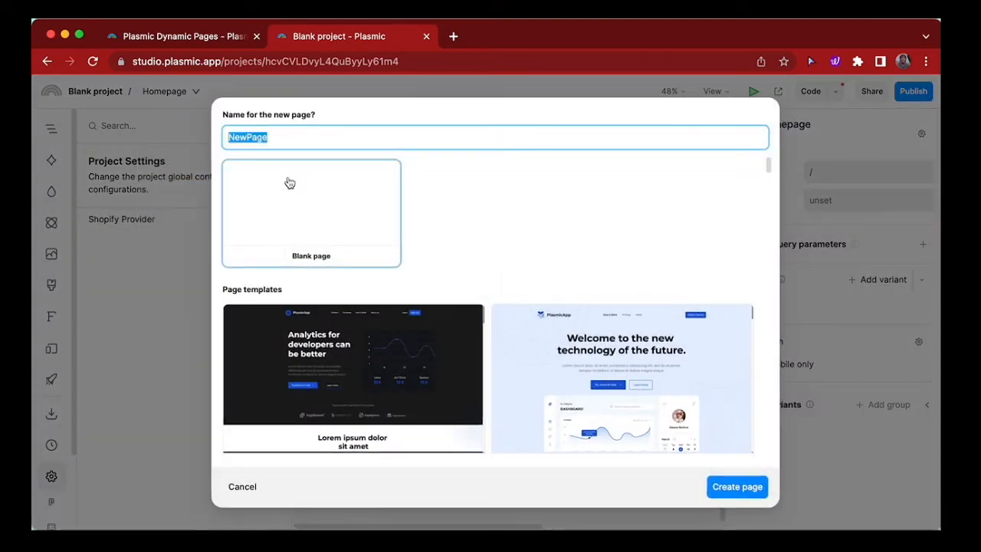
{"action": "left_click", "coordinate": [735, 486]}
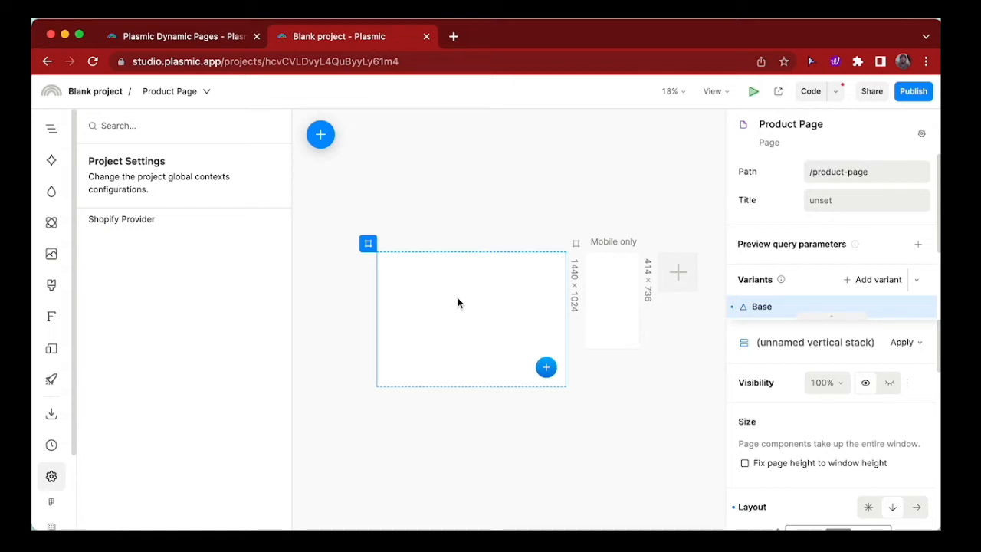
{"action": "mouse_move", "coordinate": [704, 244]}
{"action": "type", "text": "/[slug]"}
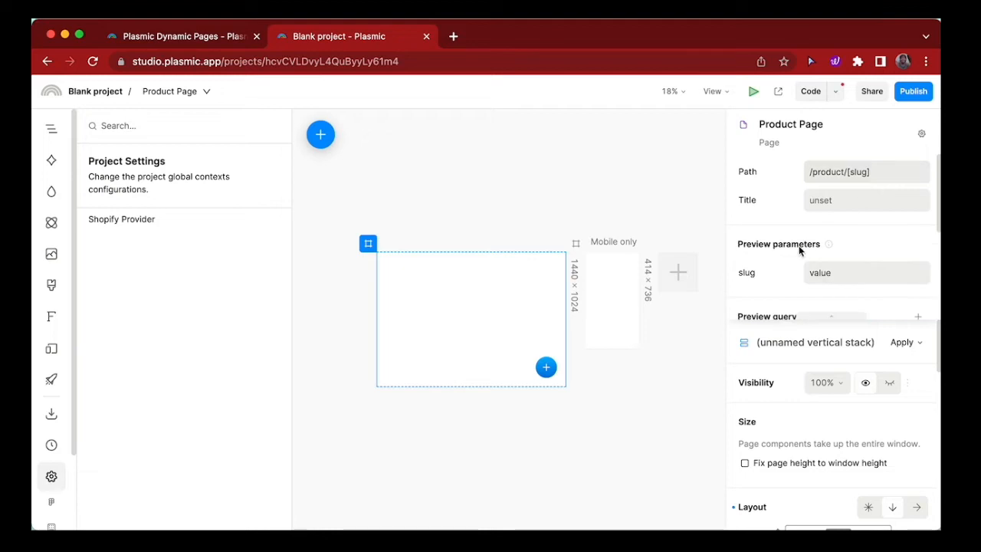
{"action": "mouse_move", "coordinate": [770, 284]}
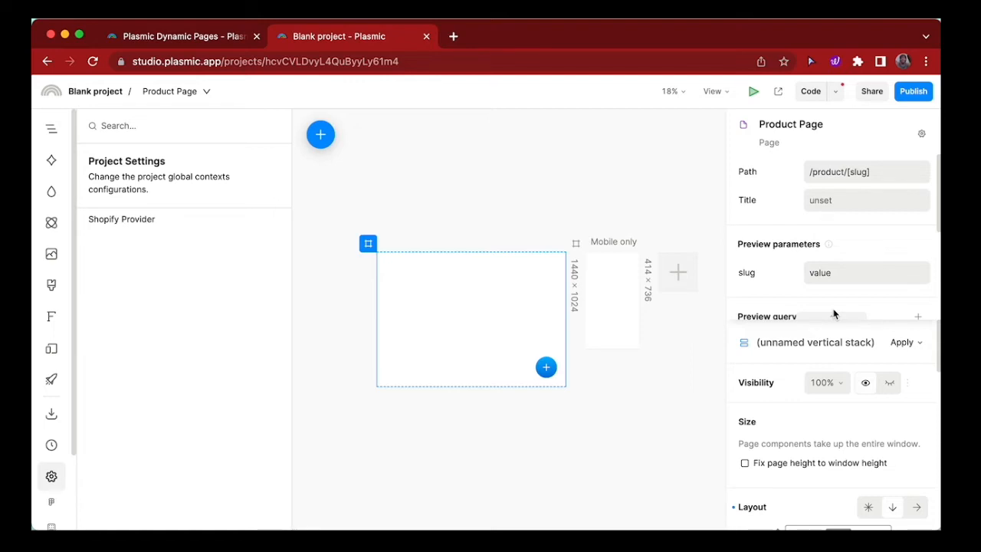
{"action": "mouse_move", "coordinate": [560, 360]}
{"action": "type", "text": "Pro"}
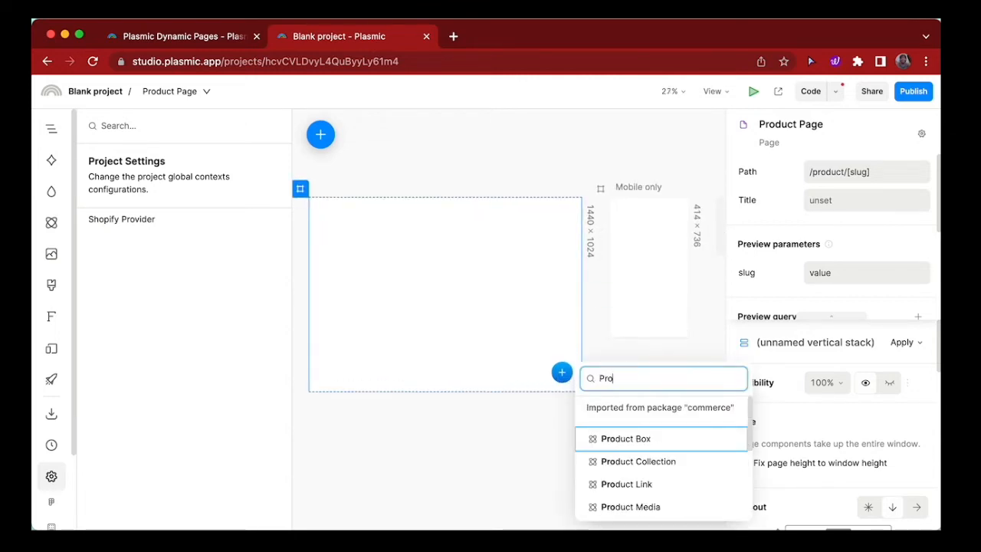
Insert a Product Box from the commerce package into the Product Page stack
{"action": "left_click", "coordinate": [625, 438]}
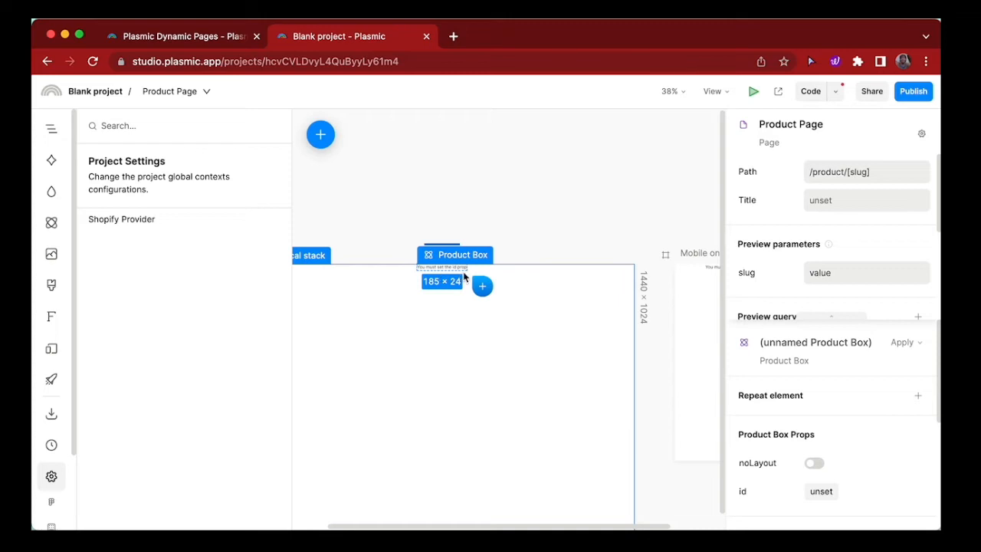
{"action": "mouse_move", "coordinate": [484, 358]}
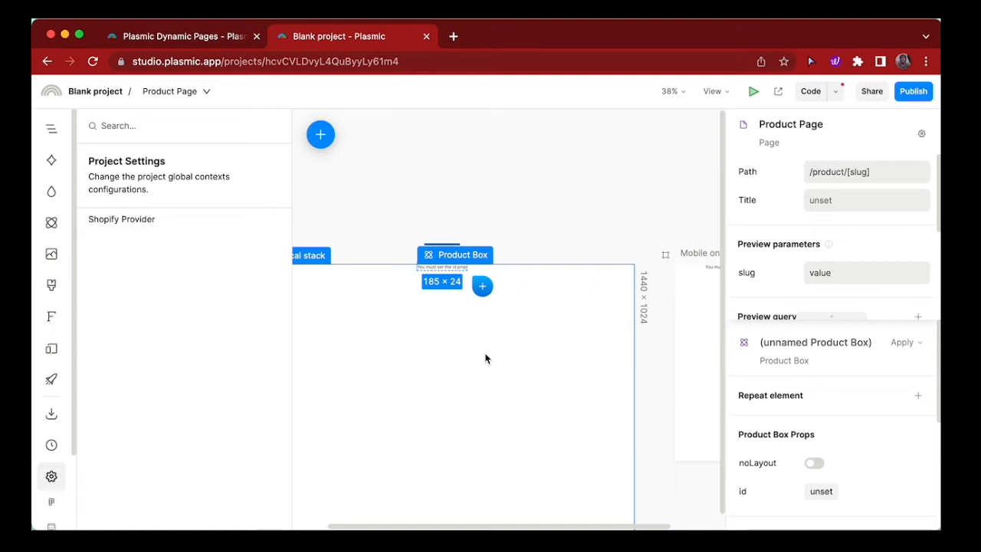
{"action": "mouse_move", "coordinate": [754, 472]}
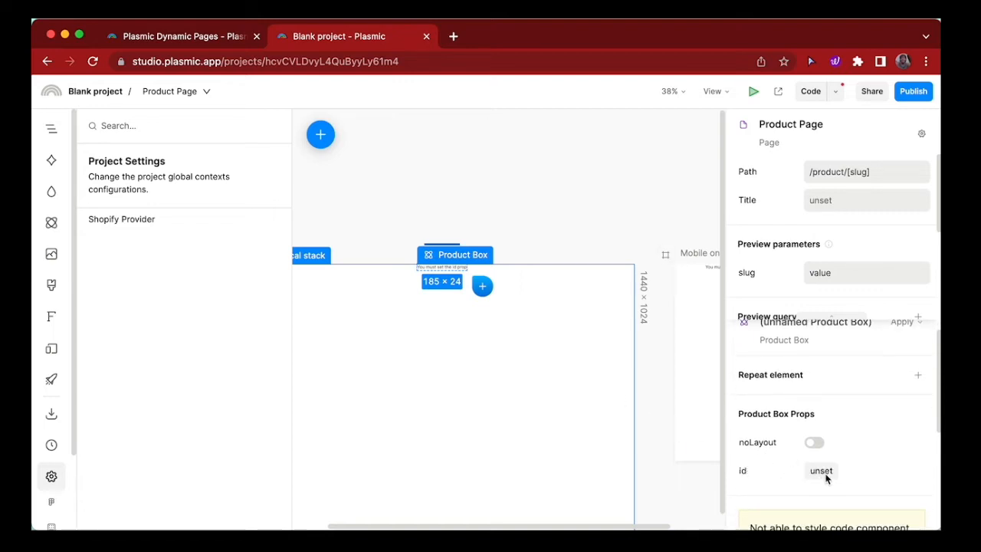
Bind the Product Box id to the page route's slug parameter and save the binding
{"action": "left_click", "coordinate": [822, 470]}
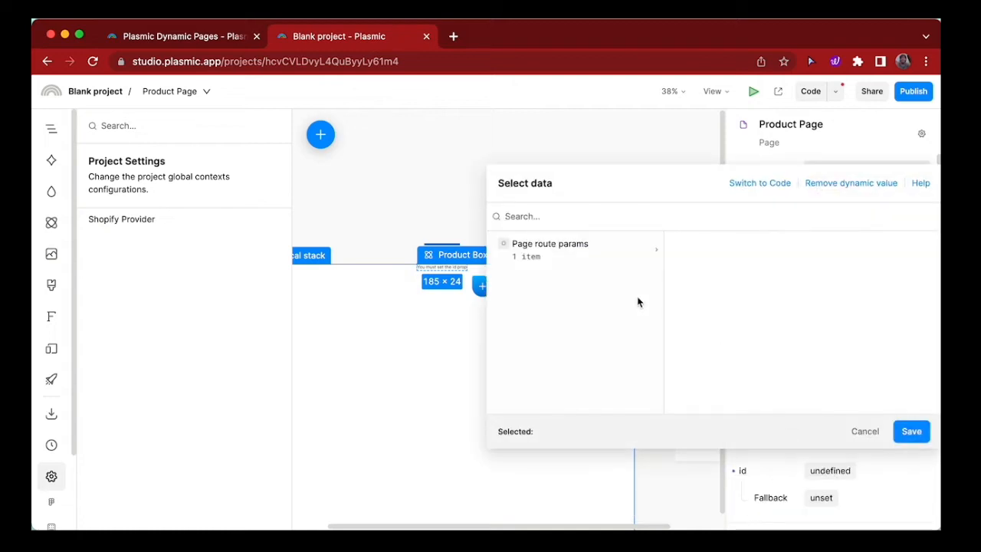
{"action": "left_click", "coordinate": [549, 249]}
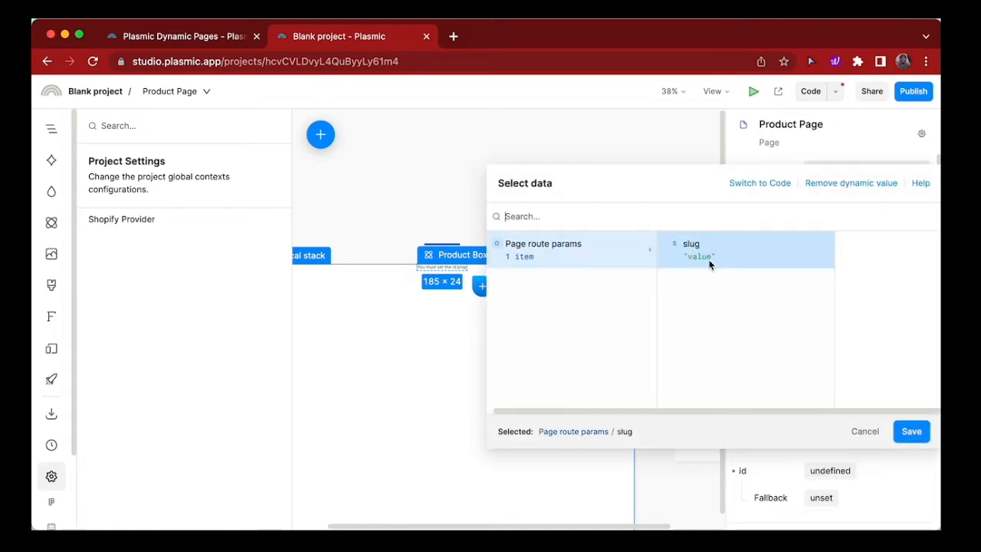
{"action": "left_click", "coordinate": [911, 430]}
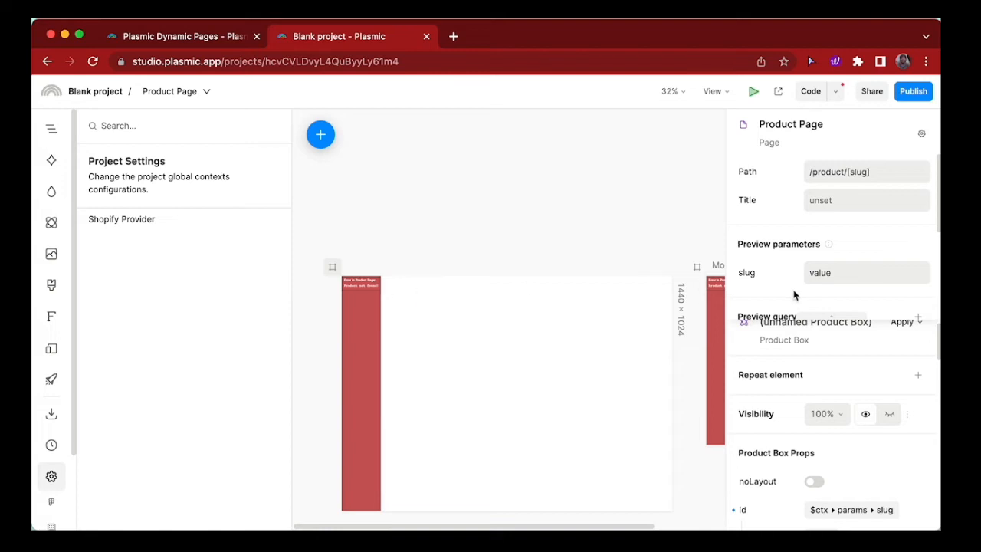
Set the slug preview value to bomber-jacket so the Product Box shows the bomber jacket
{"action": "double_click", "coordinate": [820, 273]}
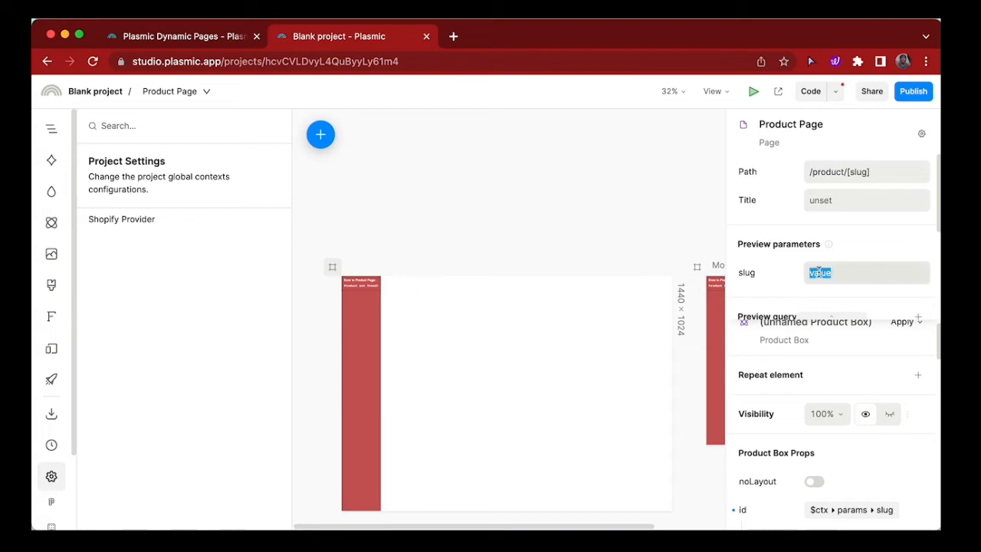
{"action": "type", "text": "st"}
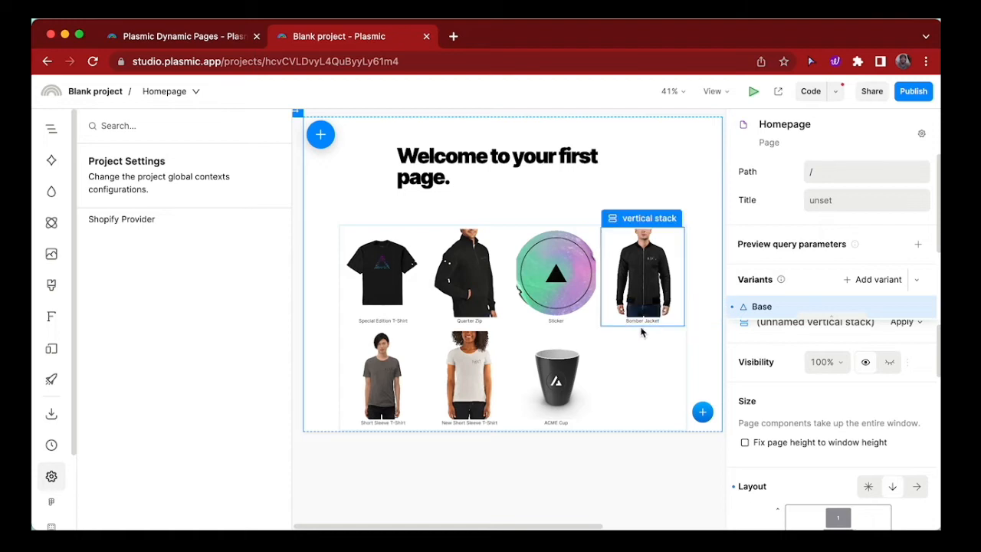
{"action": "left_click", "coordinate": [170, 92]}
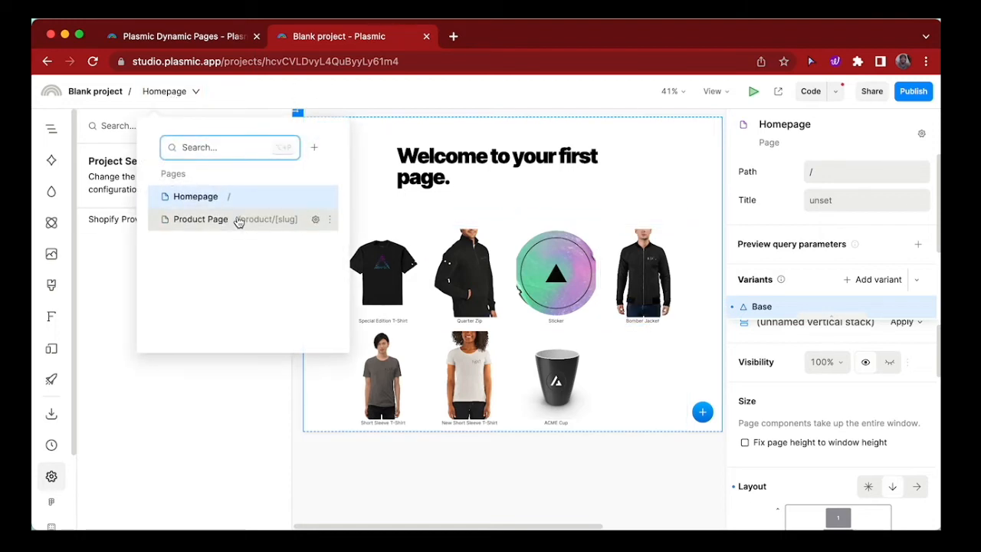
{"action": "left_click", "coordinate": [199, 219]}
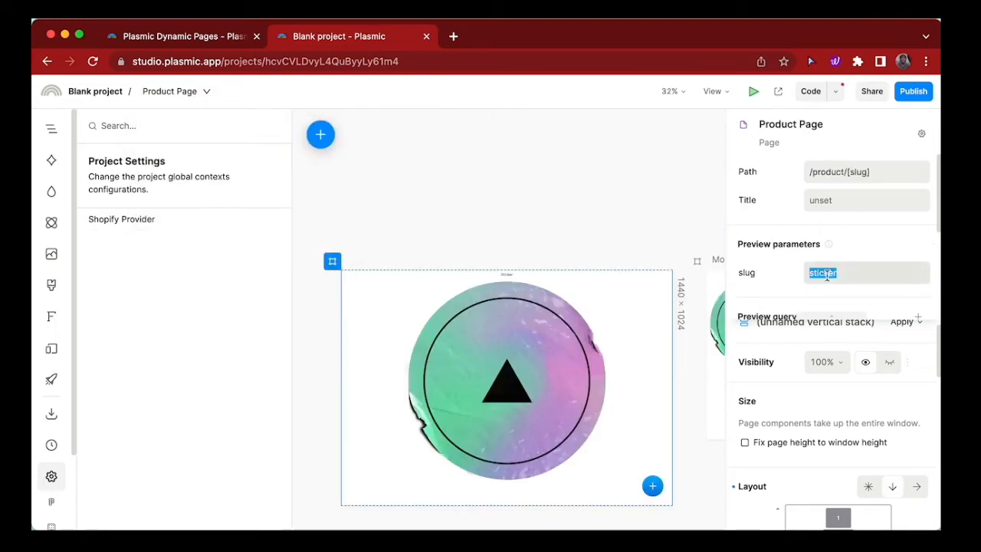
{"action": "type", "text": "bomber-jacket"}
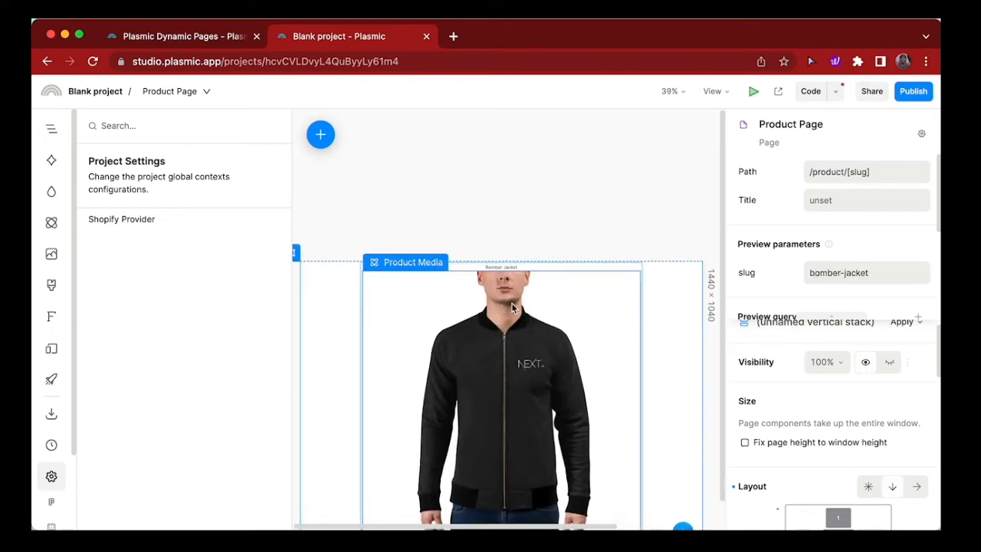
{"action": "scroll", "scroll_direction": "down", "scroll_amount": 3}
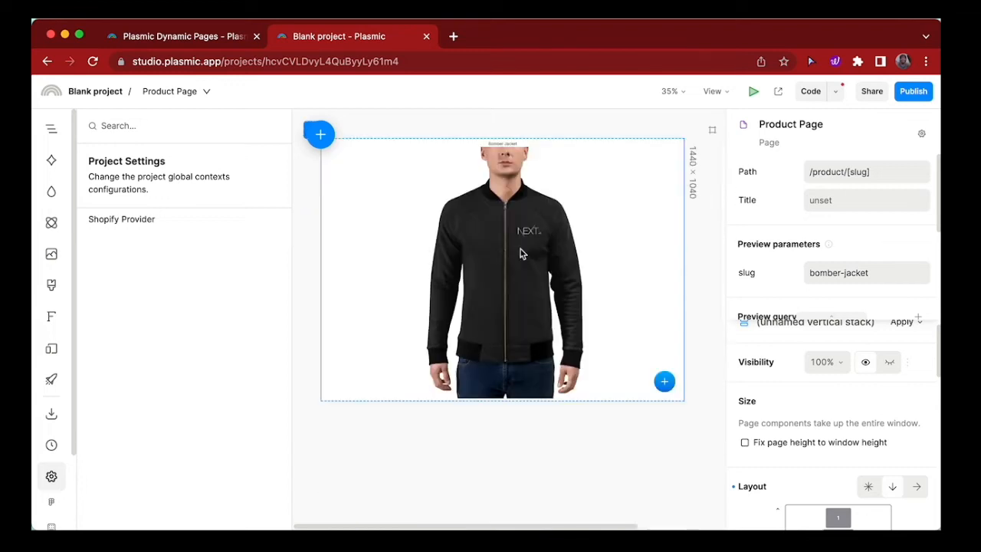
Resize the bomber jacket Product Media to about 841 × 449 between its title and description
{"action": "left_click", "coordinate": [503, 269]}
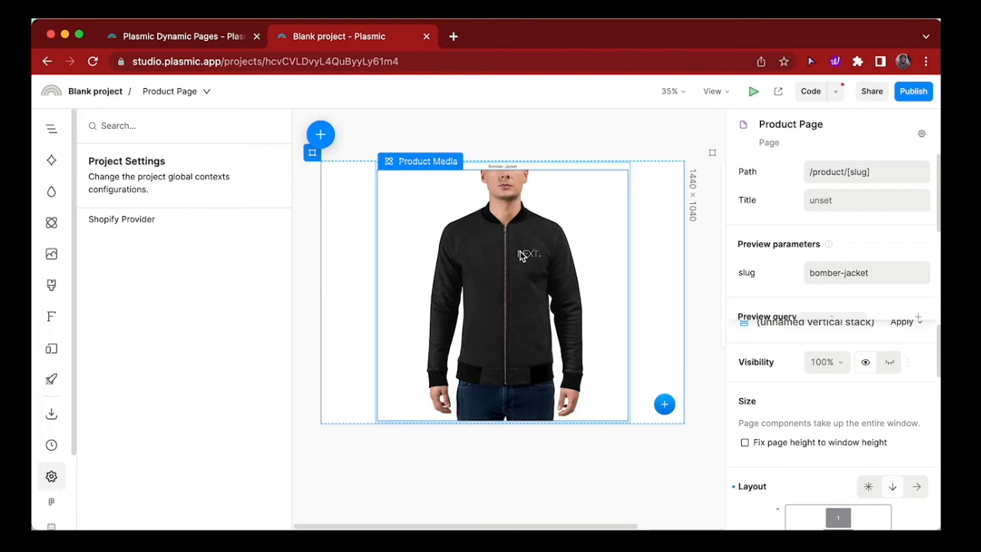
{"action": "left_click", "coordinate": [503, 291]}
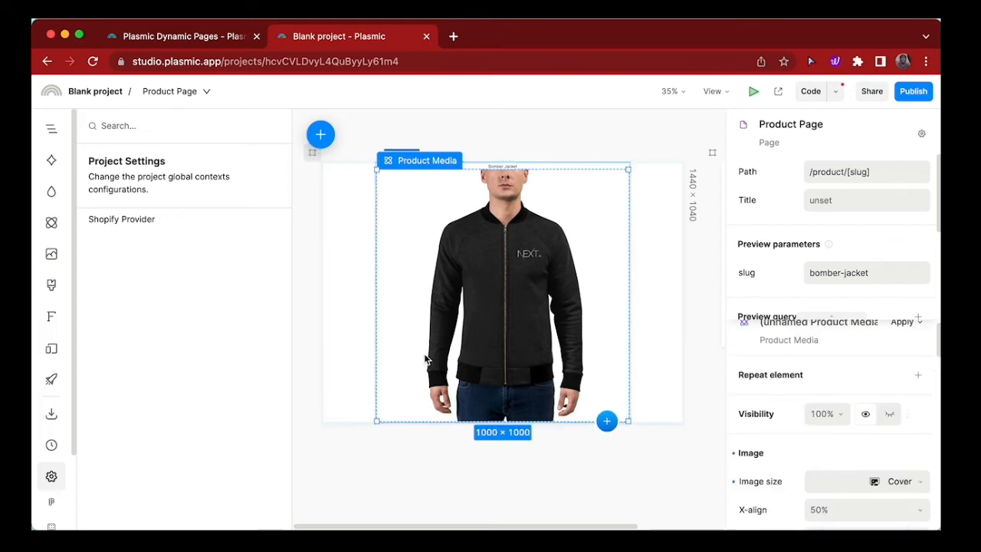
{"action": "left_click_drag", "start_coordinate": [629, 420], "coordinate": [601, 328]}
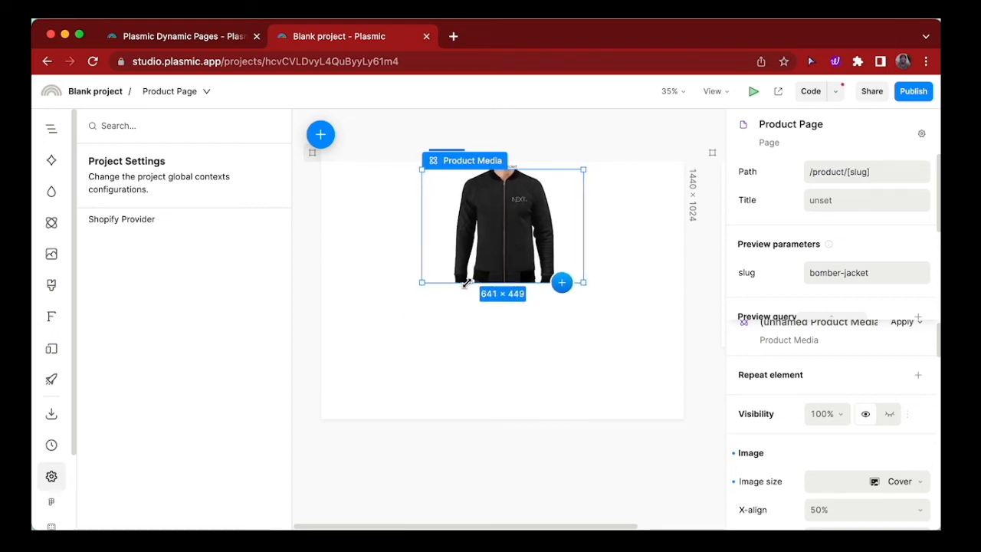
{"action": "left_click", "coordinate": [52, 129]}
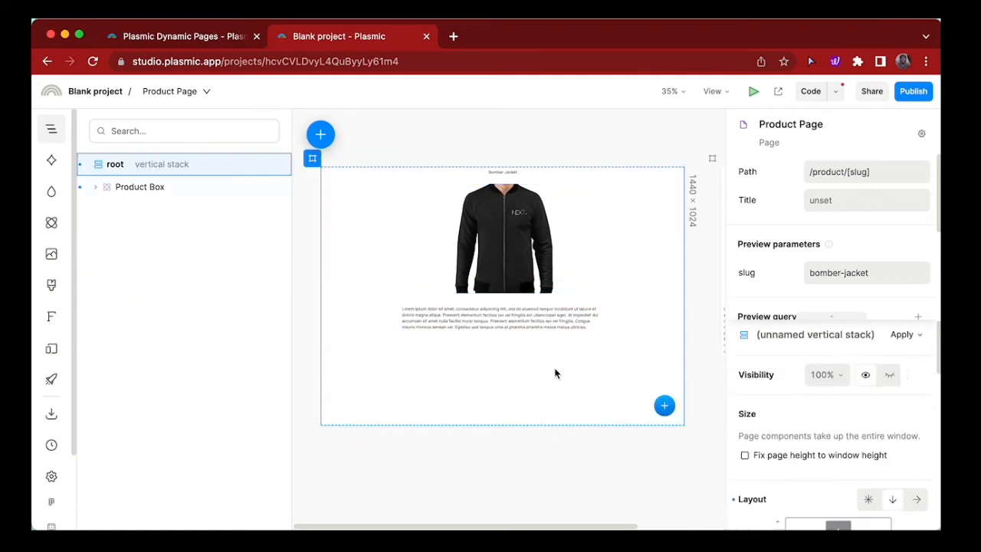
{"action": "left_click", "coordinate": [178, 254]}
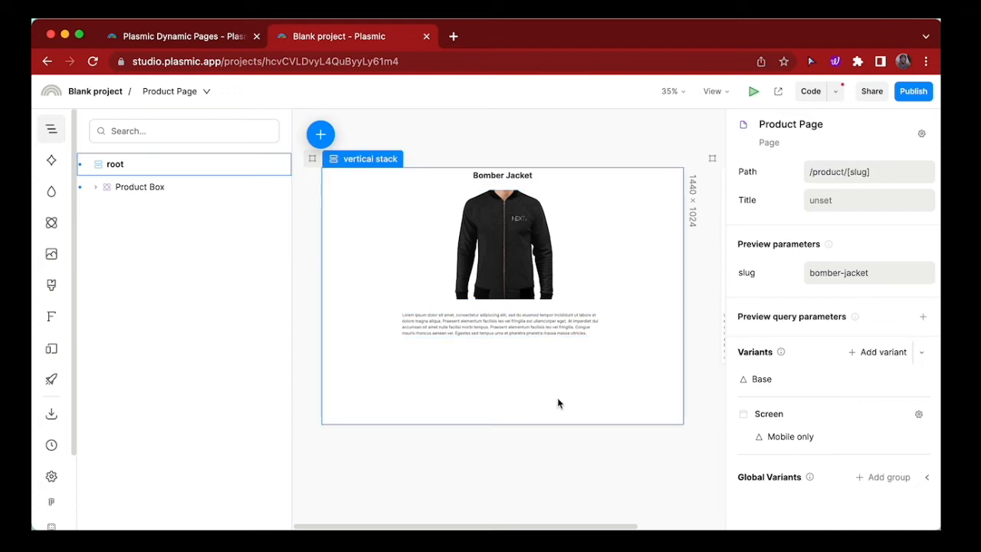
{"action": "mouse_move", "coordinate": [564, 315]}
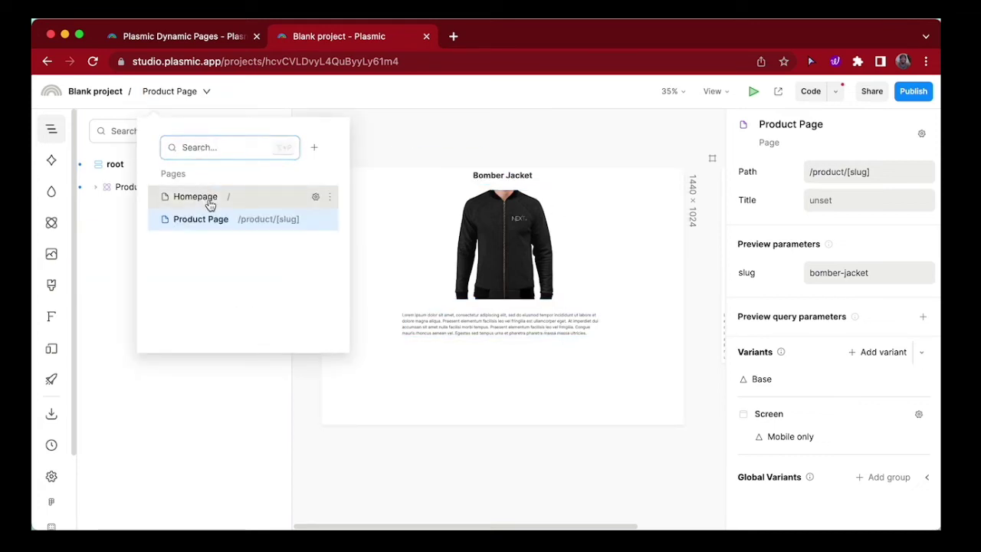
On the Homepage, wrap the product card stack in a link with destination Product Page /product/[slug]
{"action": "left_click", "coordinate": [195, 196]}
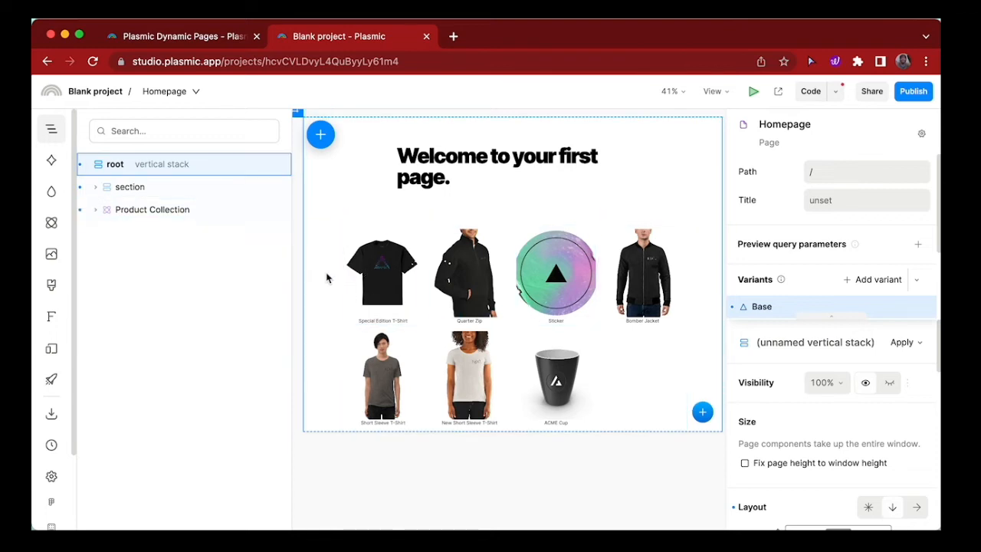
{"action": "left_click", "coordinate": [470, 376]}
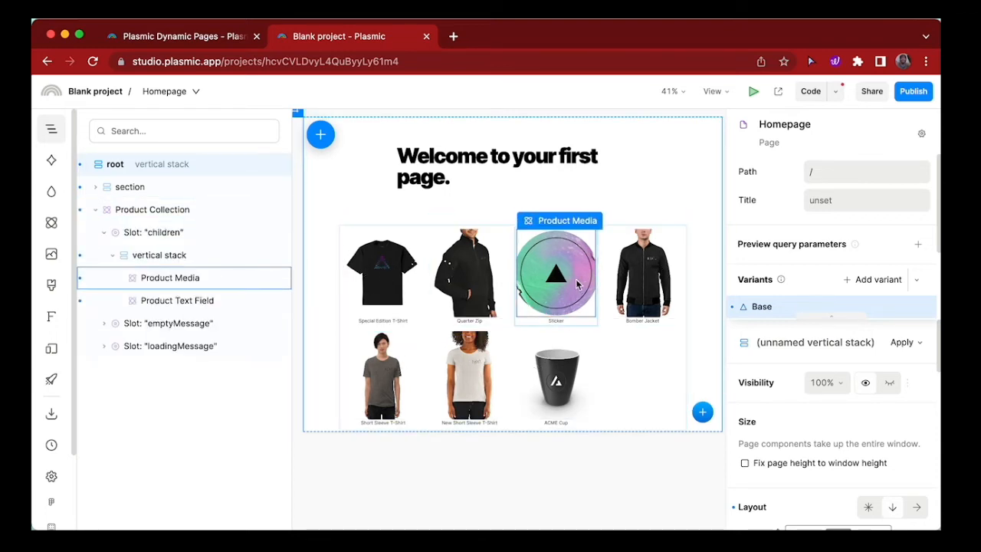
{"action": "left_click", "coordinate": [159, 255]}
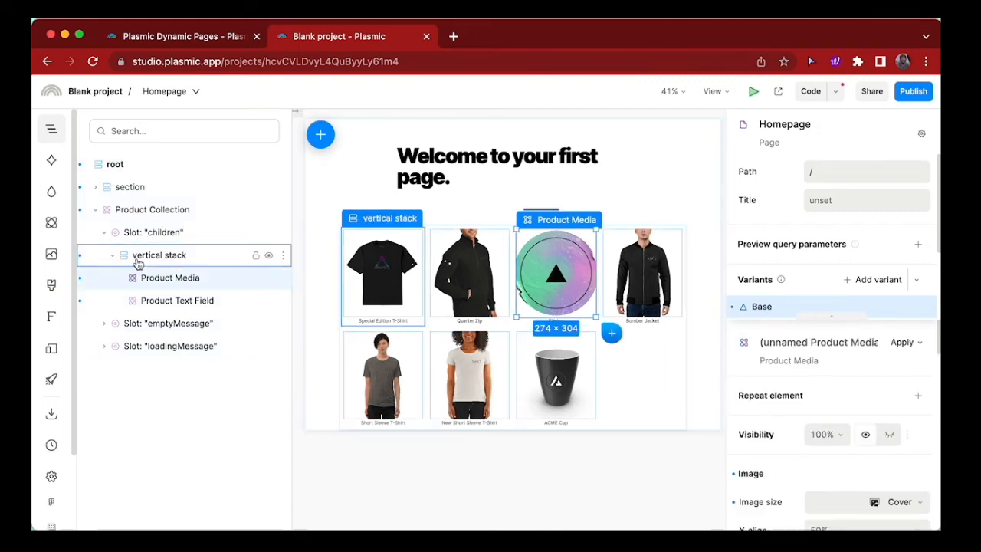
{"action": "right_click", "coordinate": [159, 254]}
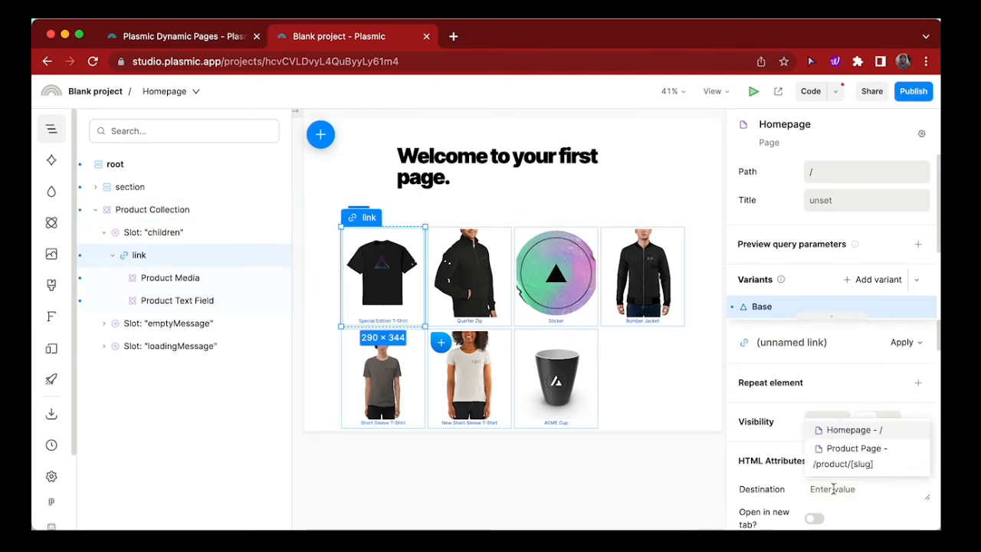
{"action": "left_click", "coordinate": [850, 457]}
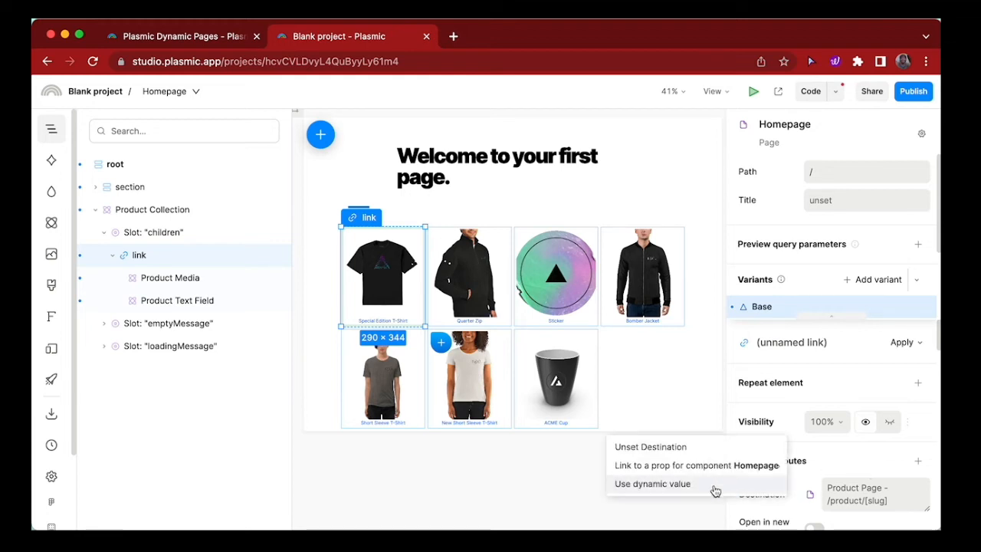
Set the card link destination to the code value "/product/"+$ctx.currentProduct.slug and save it
{"action": "left_click", "coordinate": [653, 483]}
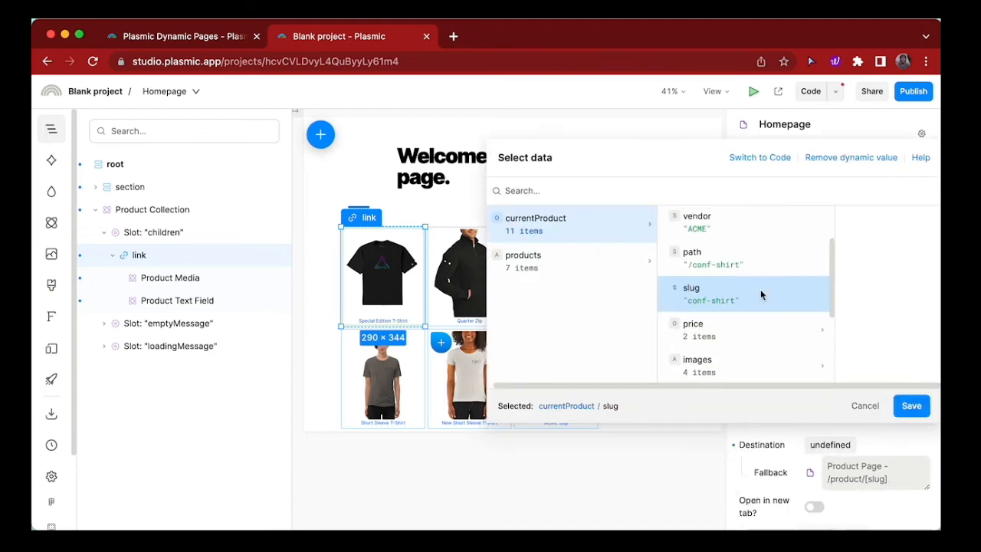
{"action": "mouse_move", "coordinate": [767, 167]}
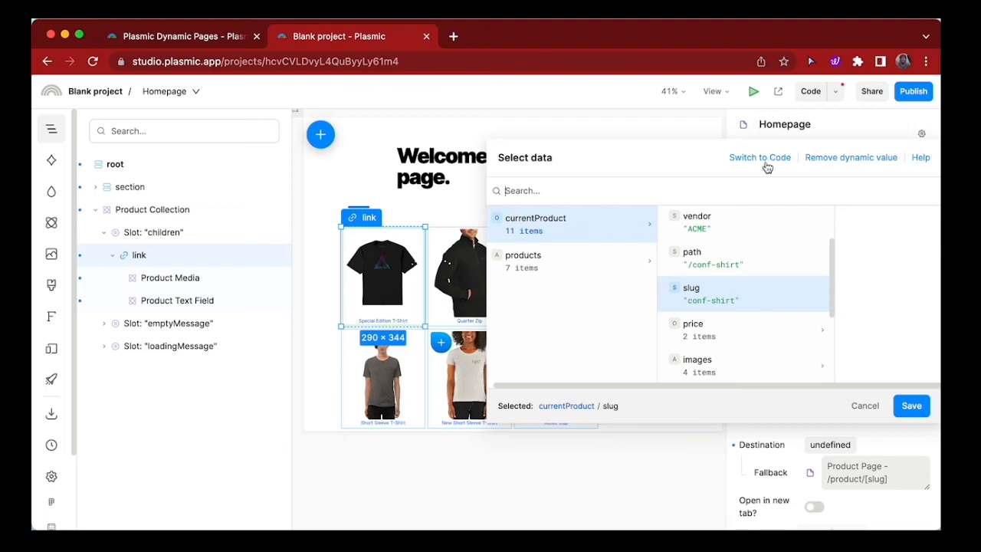
{"action": "left_click", "coordinate": [760, 156]}
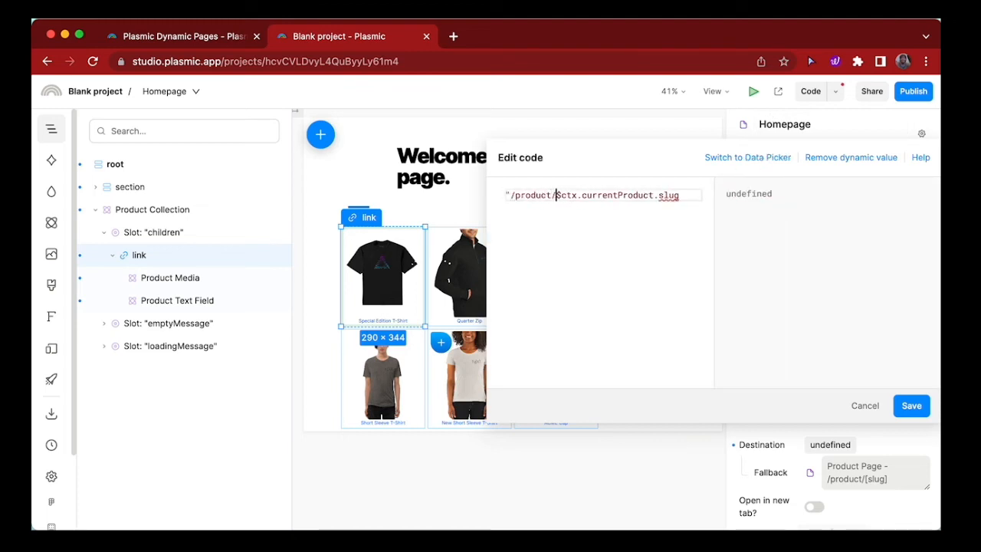
{"action": "left_click", "coordinate": [911, 404]}
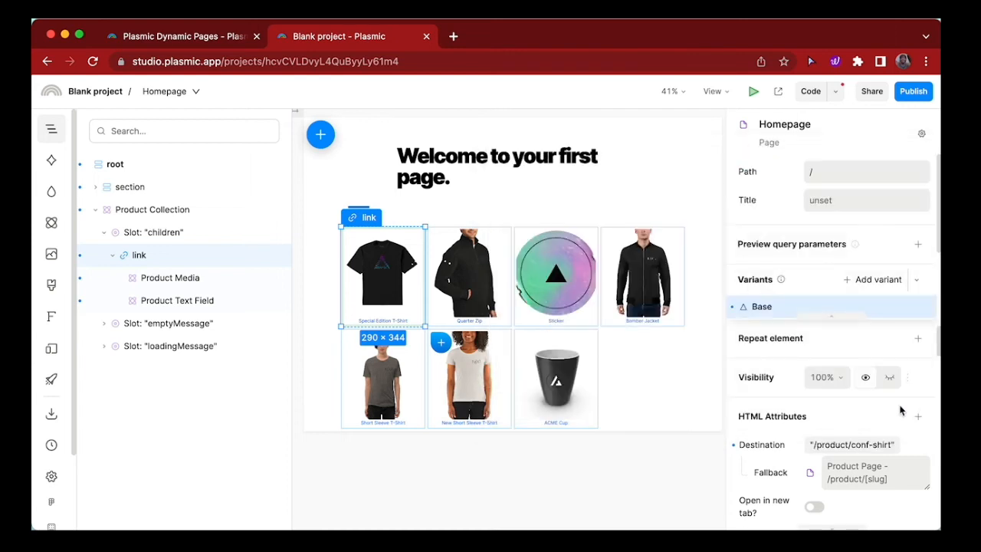
{"action": "mouse_move", "coordinate": [768, 113]}
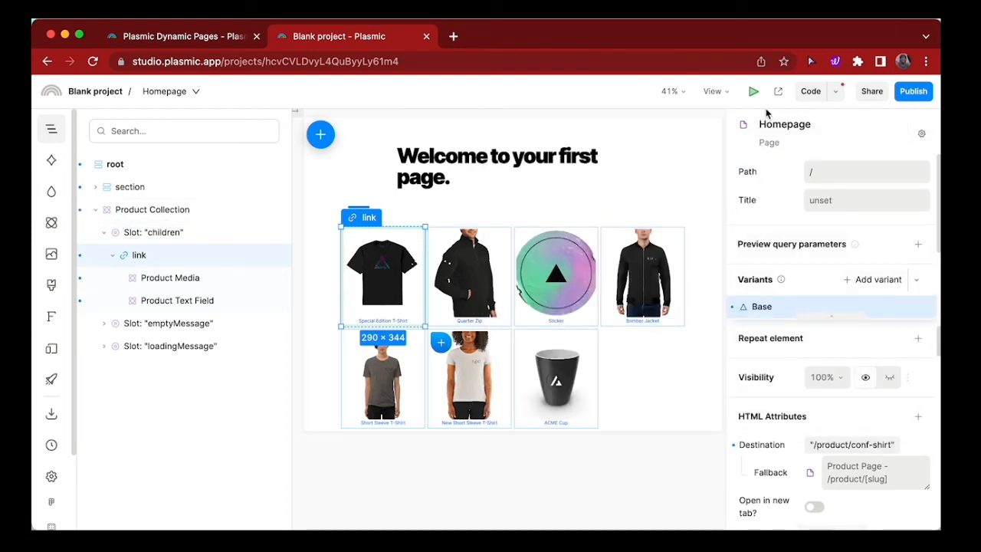
Preview the homepage and follow the Sticker card to its product page
{"action": "left_click", "coordinate": [752, 92]}
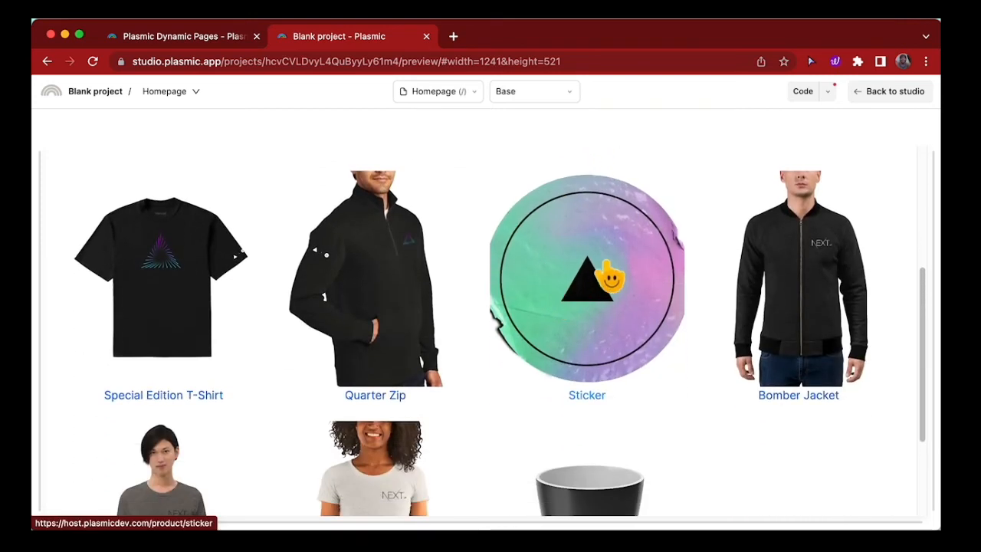
{"action": "left_click", "coordinate": [585, 395]}
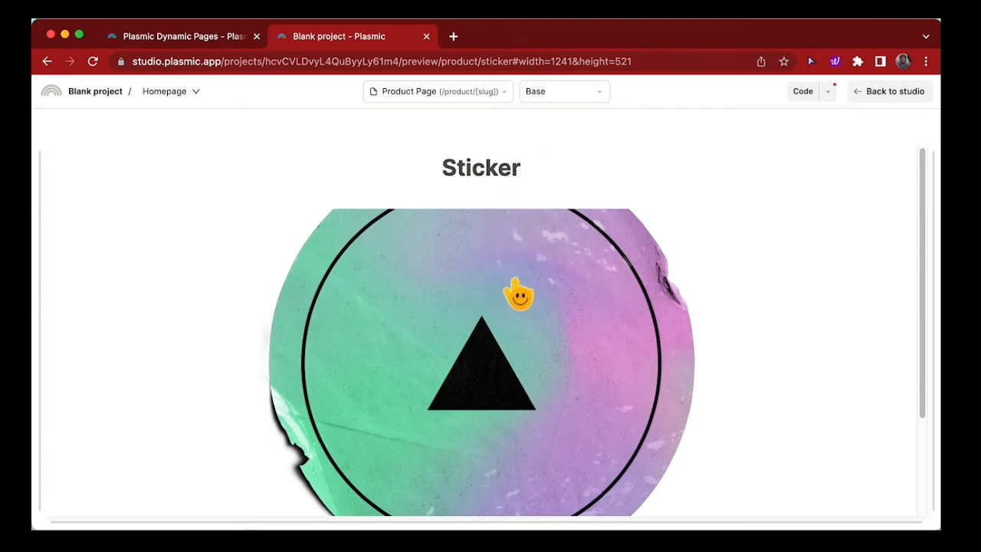
{"action": "scroll", "scroll_direction": "down", "scroll_amount": 3}
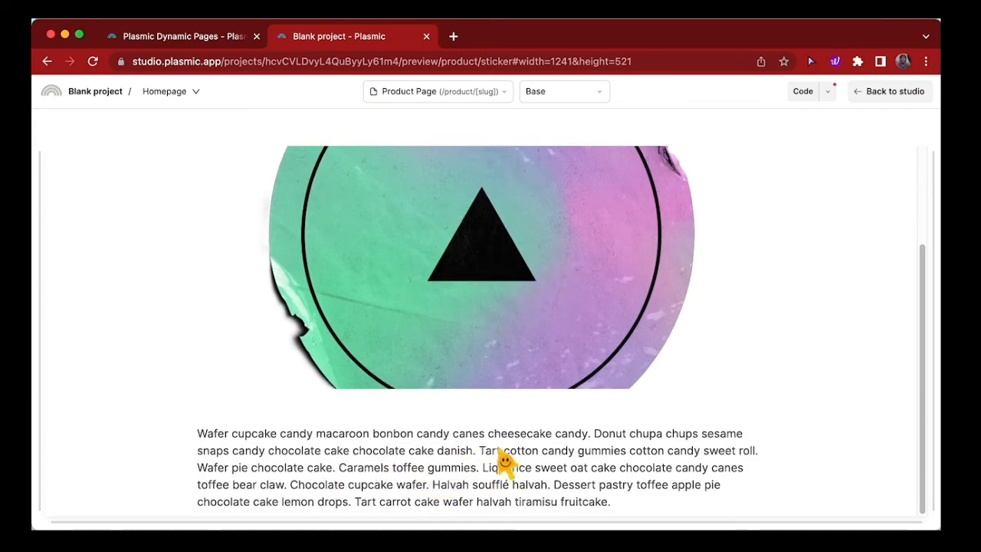
Return to the Homepage preview via the page dropdown and browse to the Special Edition T-Shirt card
{"action": "left_click", "coordinate": [438, 92]}
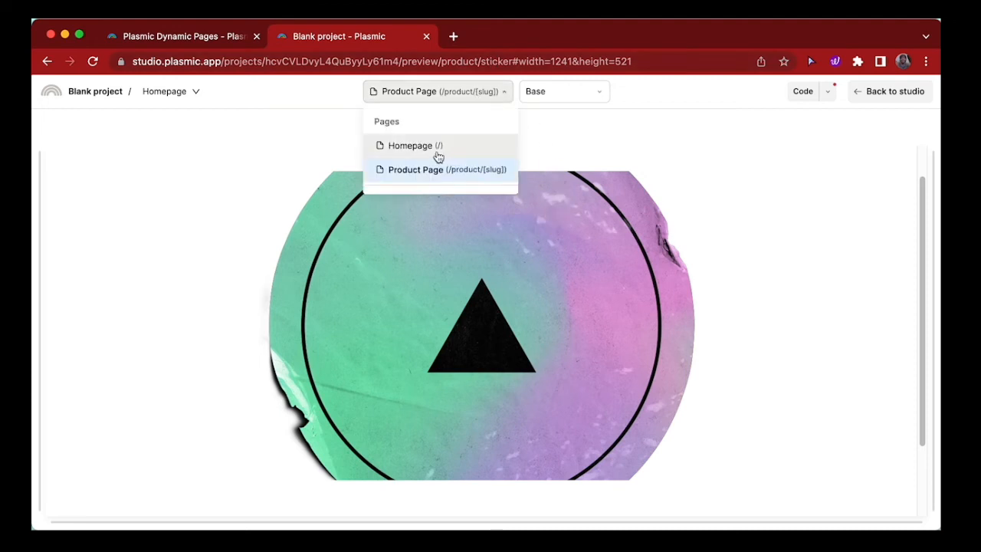
{"action": "left_click", "coordinate": [411, 146]}
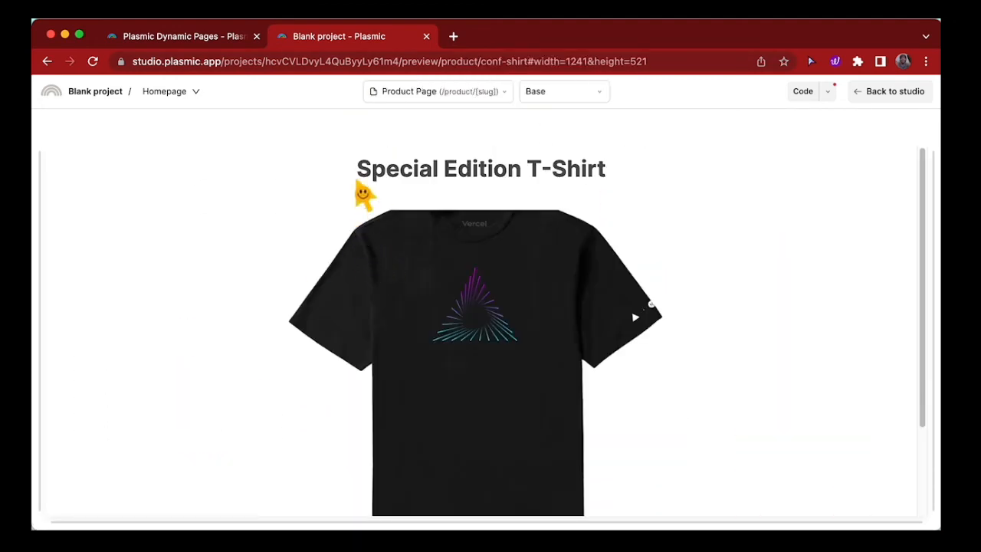
{"action": "scroll", "scroll_direction": "down", "scroll_amount": 3}
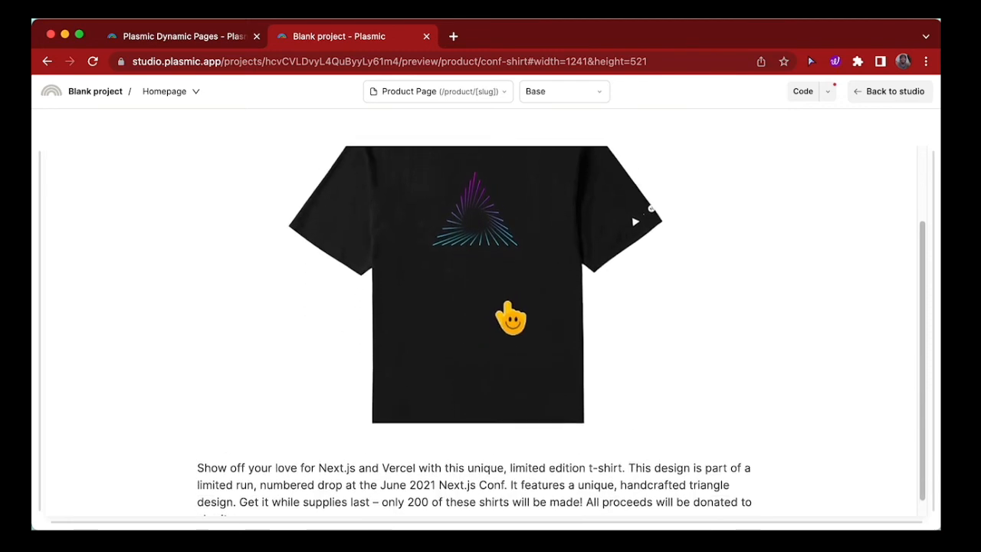
{"action": "scroll", "scroll_direction": "up", "scroll_amount": 3}
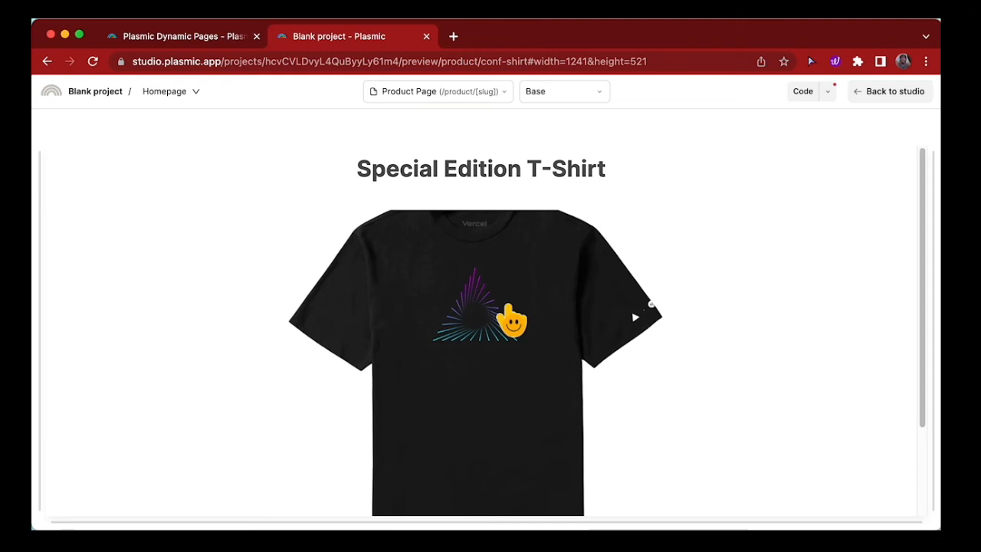
Back in the editor, insert a Head code component after the Product Box on the Product Page
{"action": "left_click", "coordinate": [889, 92]}
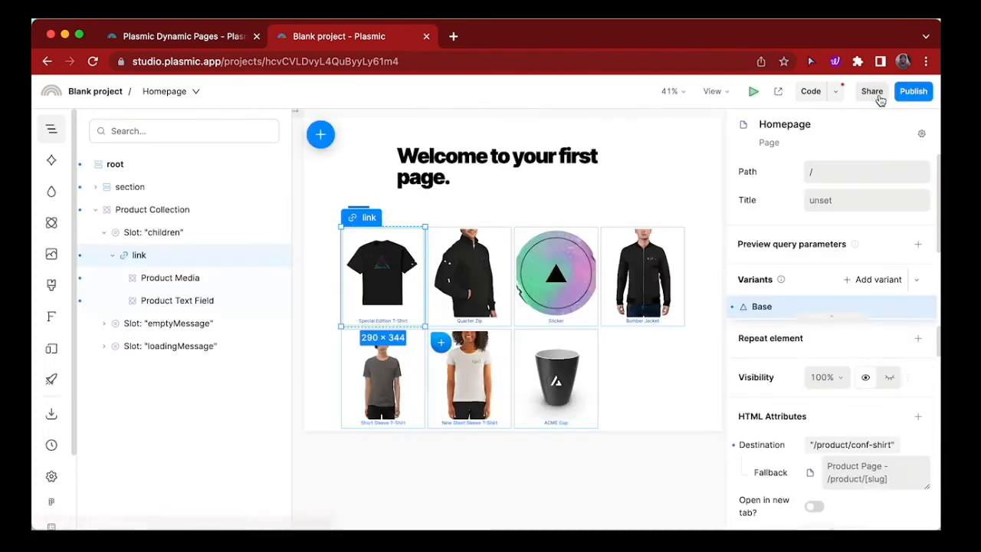
{"action": "mouse_move", "coordinate": [171, 92]}
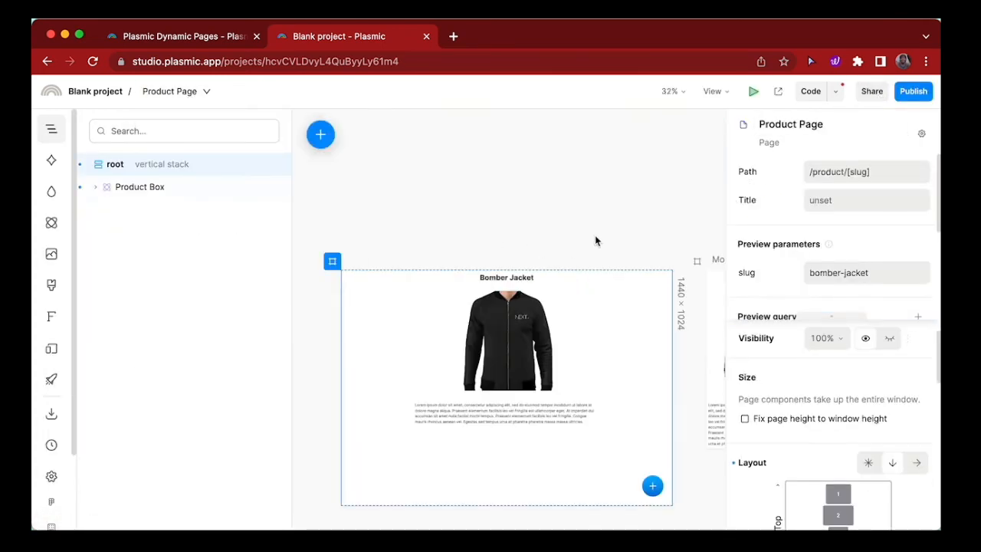
{"action": "left_click", "coordinate": [140, 187]}
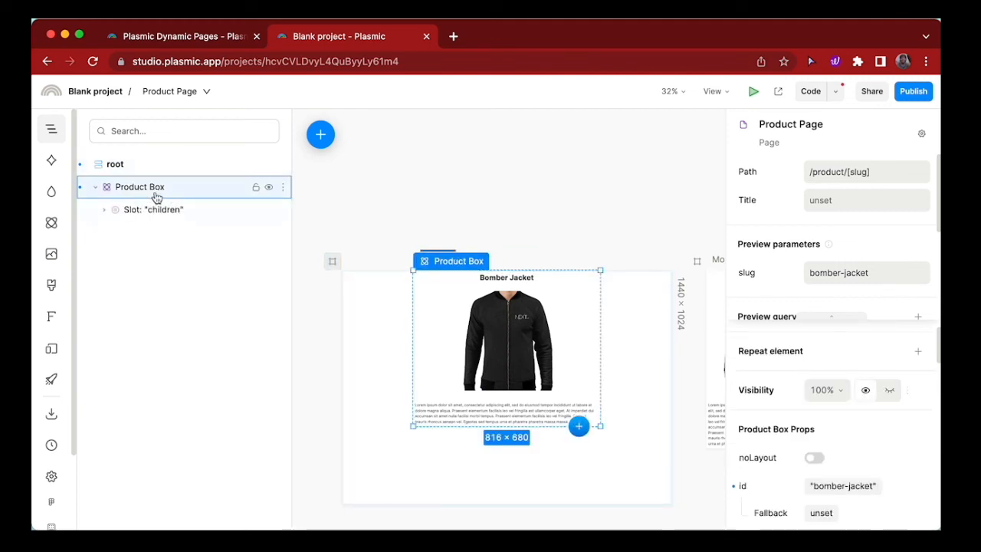
{"action": "left_click", "coordinate": [580, 426]}
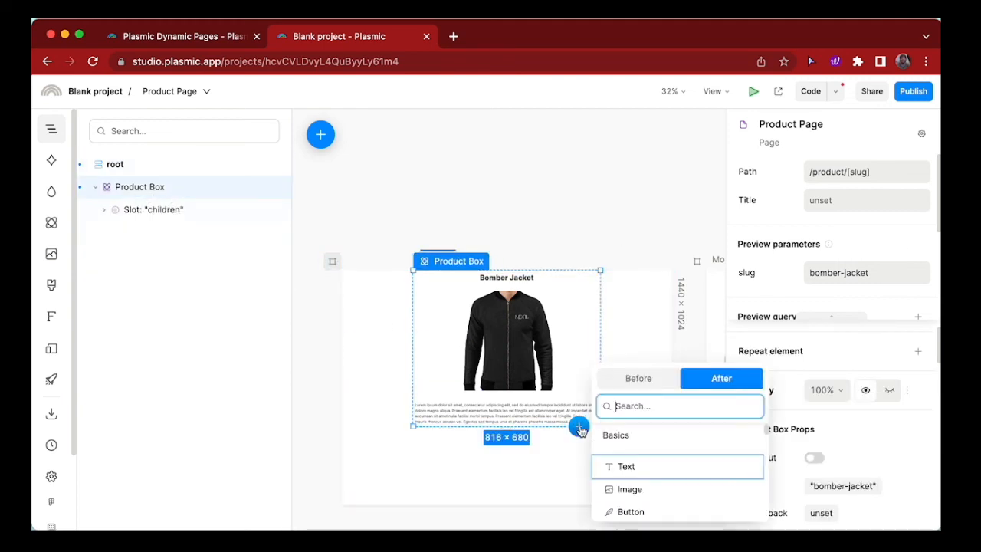
{"action": "type", "text": "h"}
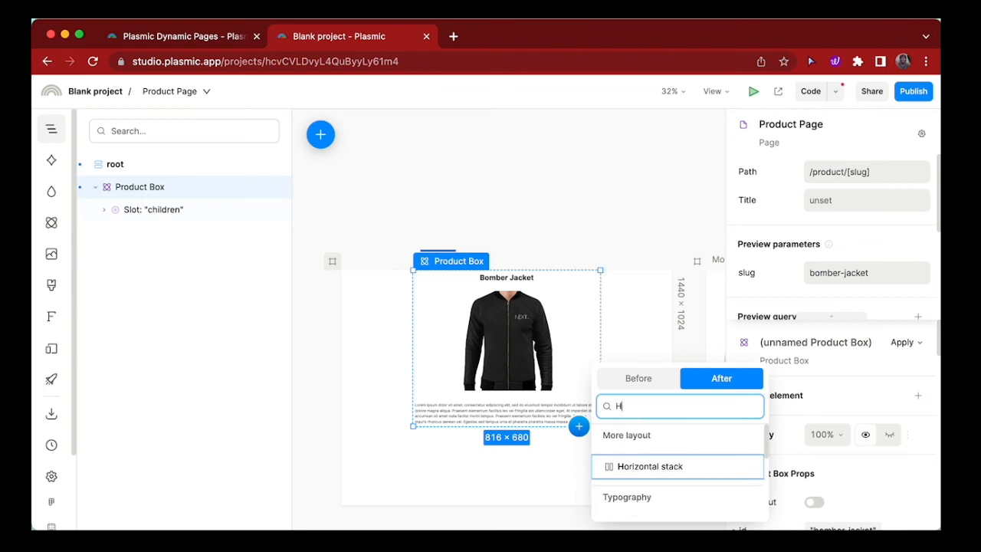
{"action": "type", "text": "ead"}
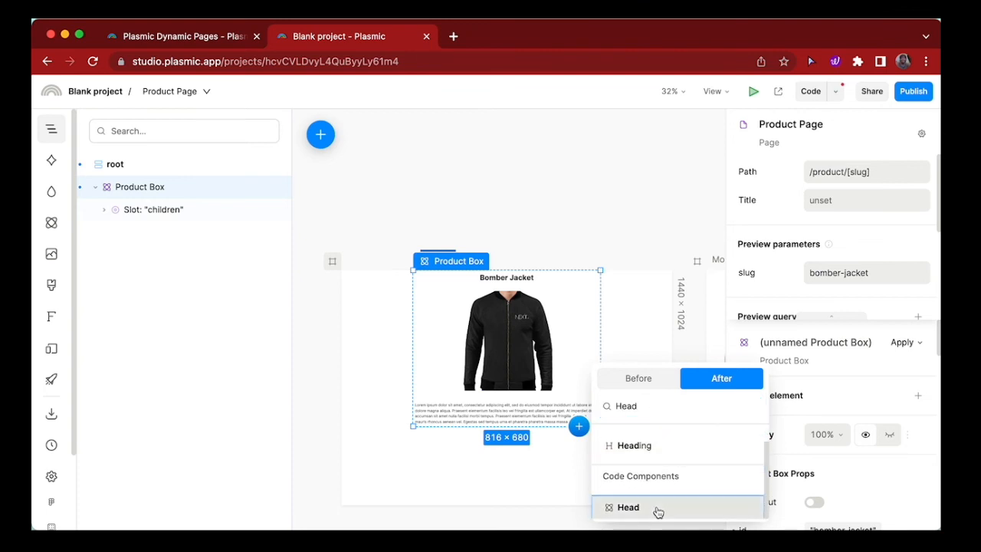
{"action": "left_click", "coordinate": [627, 506]}
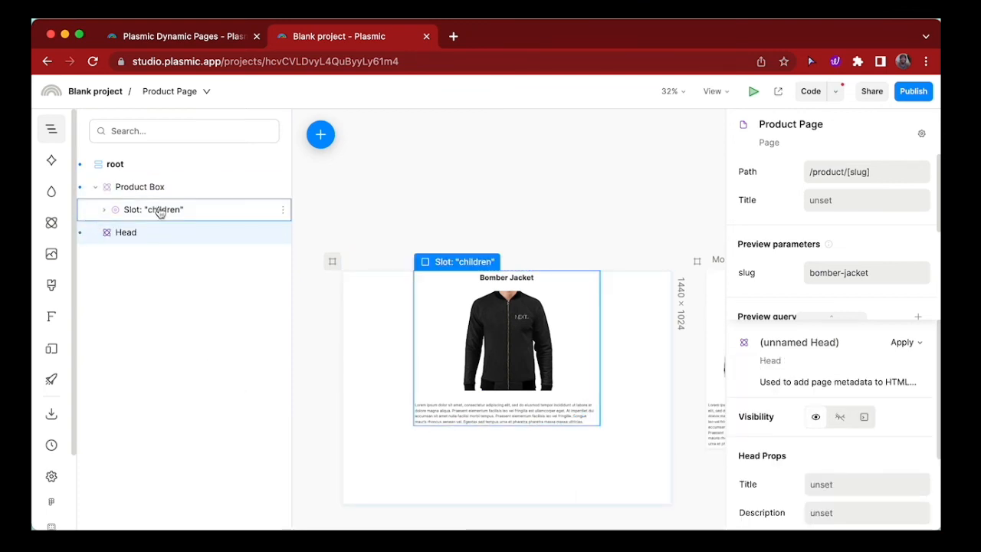
Expand the Product Box's slot and select the new Head component for editing
{"action": "left_click", "coordinate": [126, 233]}
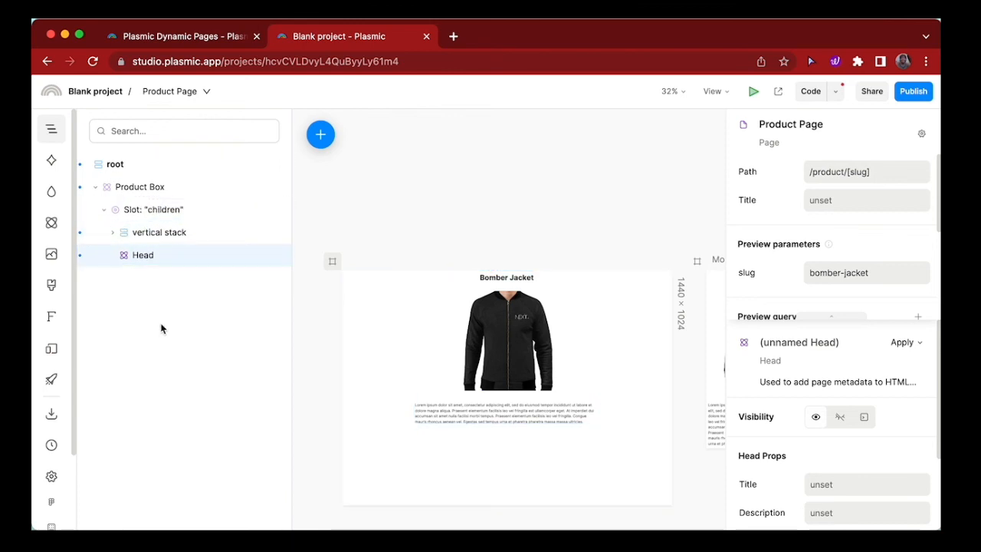
{"action": "left_click", "coordinate": [142, 255]}
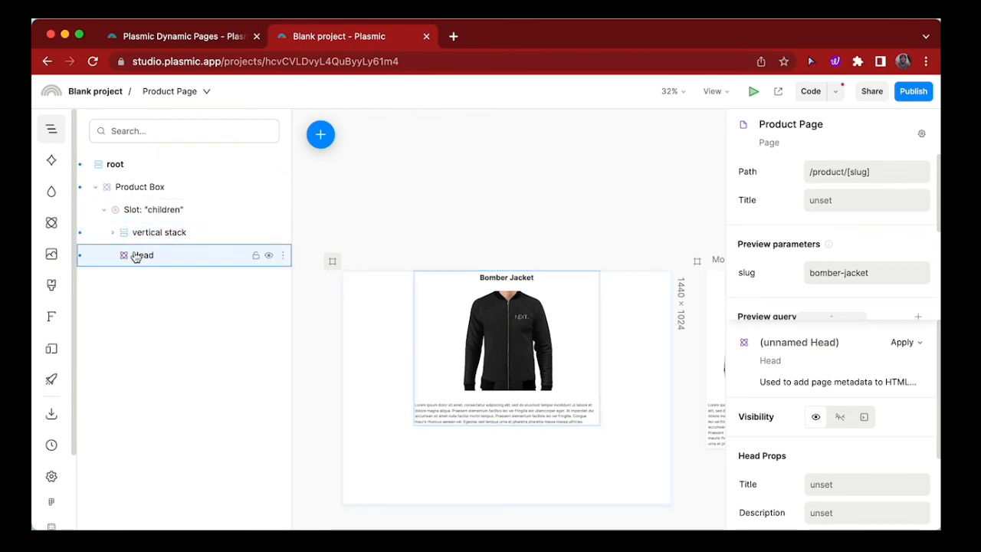
{"action": "left_click", "coordinate": [140, 187]}
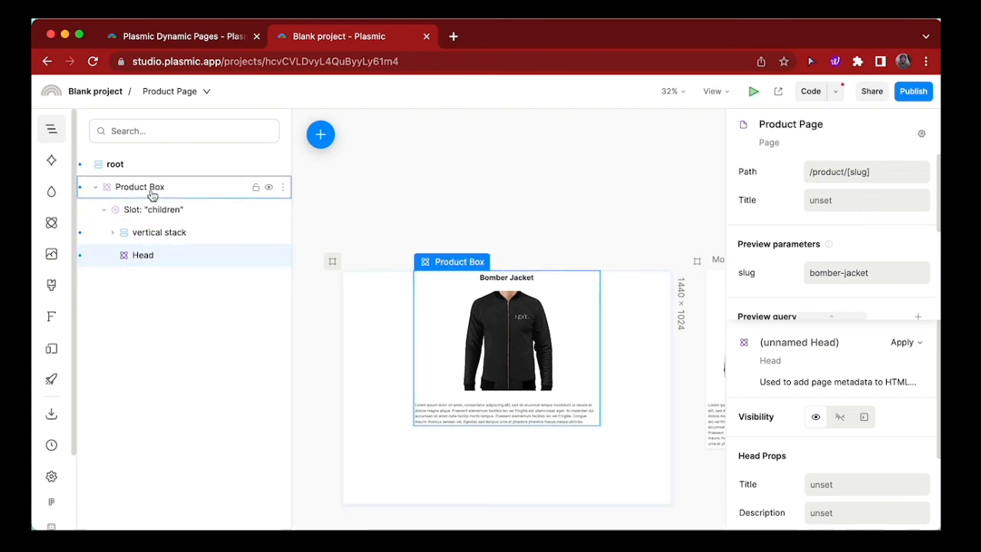
{"action": "left_click", "coordinate": [143, 254]}
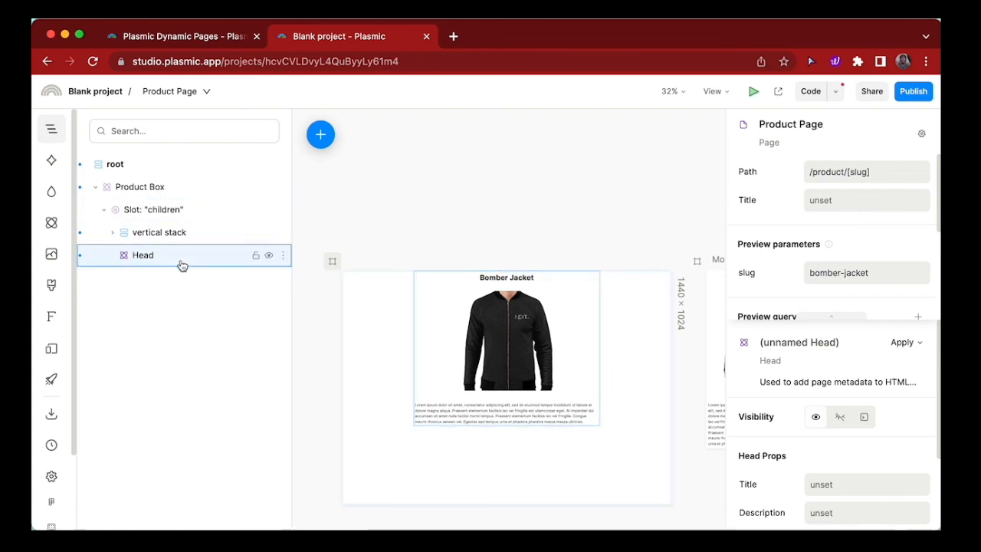
Bind the Head Description to the current product's description field as a dynamic value and save
{"action": "scroll", "scroll_direction": "down", "scroll_amount": 3}
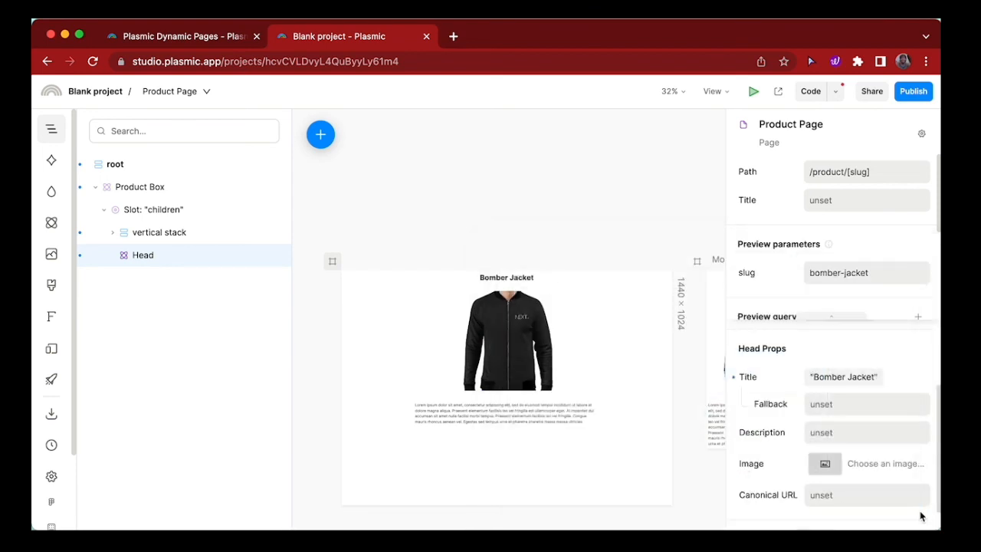
{"action": "left_click", "coordinate": [826, 463]}
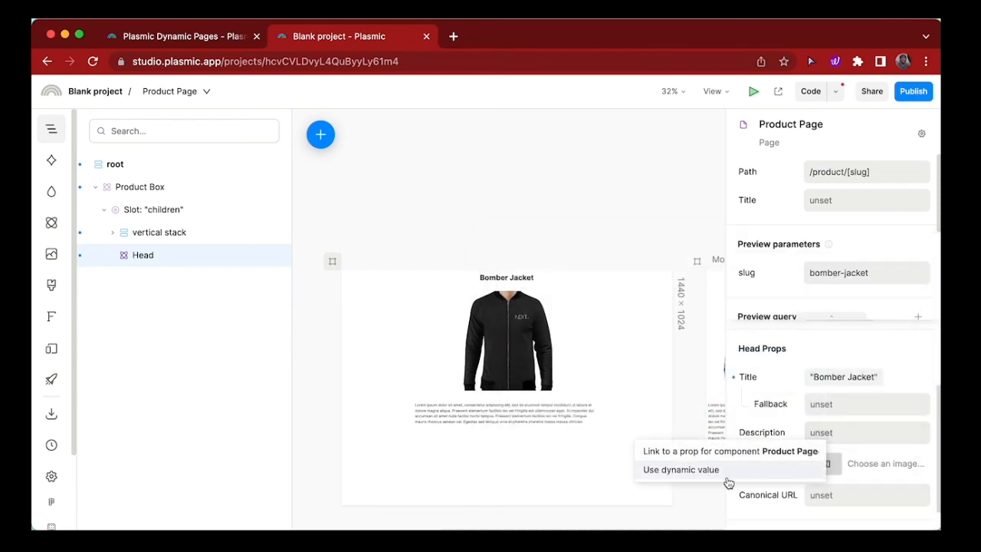
{"action": "left_click", "coordinate": [681, 469]}
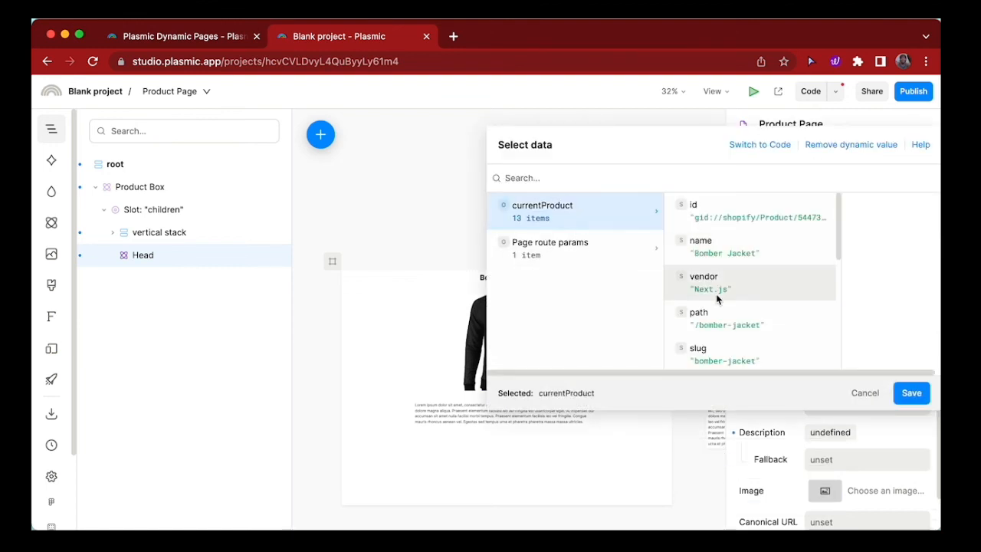
{"action": "left_click", "coordinate": [911, 392]}
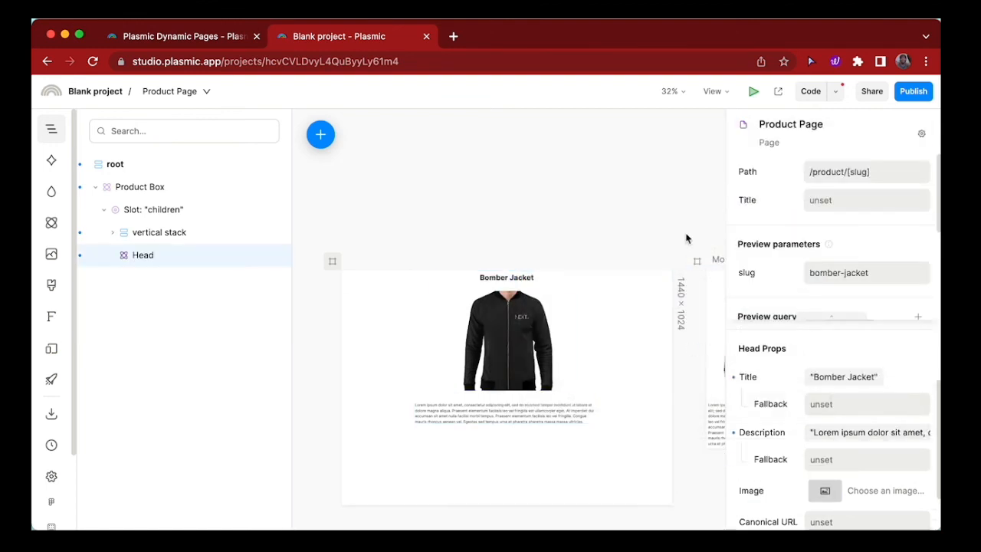
{"action": "left_click", "coordinate": [113, 162]}
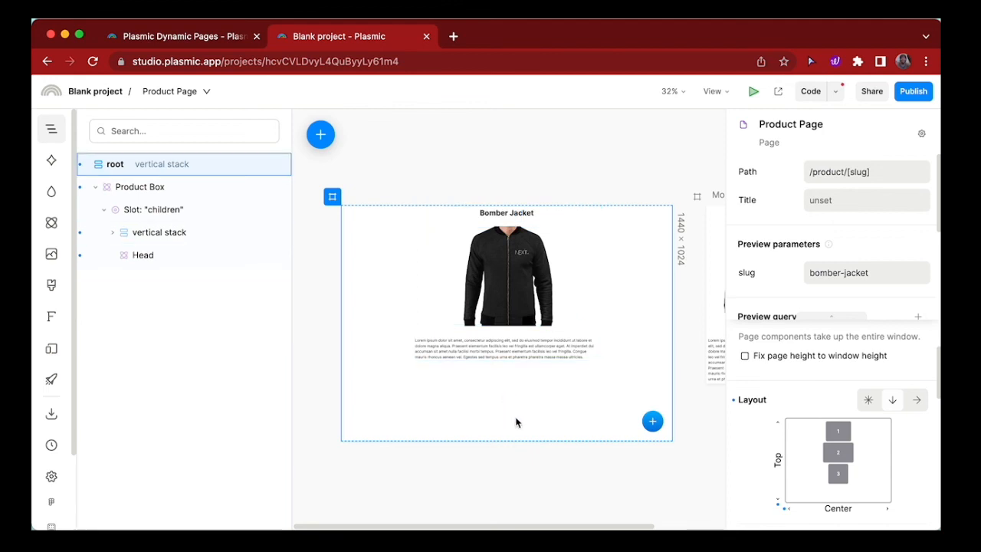
{"action": "mouse_move", "coordinate": [555, 411]}
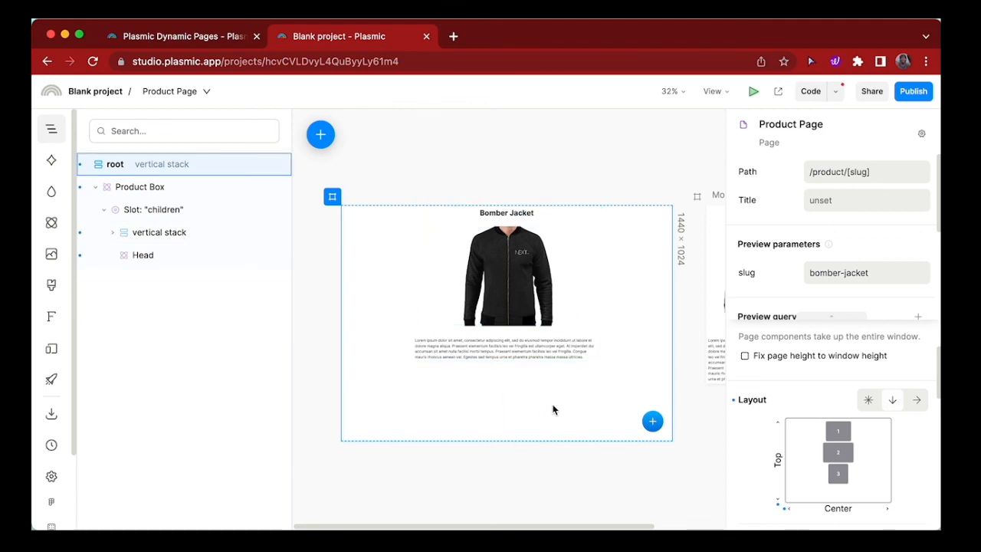